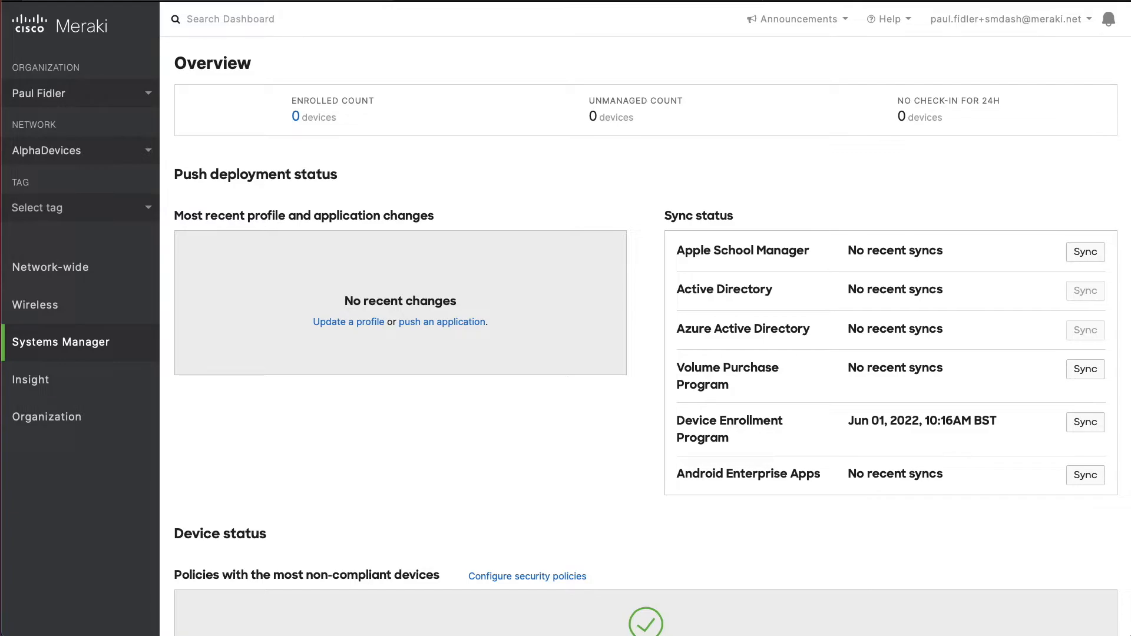
pyautogui.moveTo(306, 509)
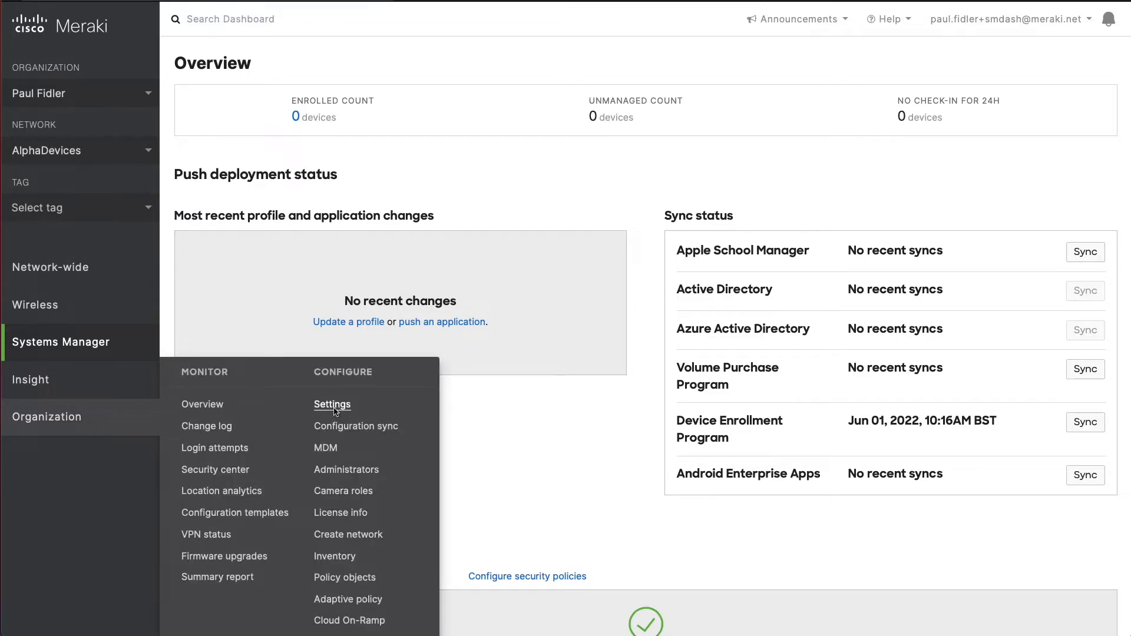
# - Open Organization settings and confirm Dashboard API access is enabled
pyautogui.click(332, 404)
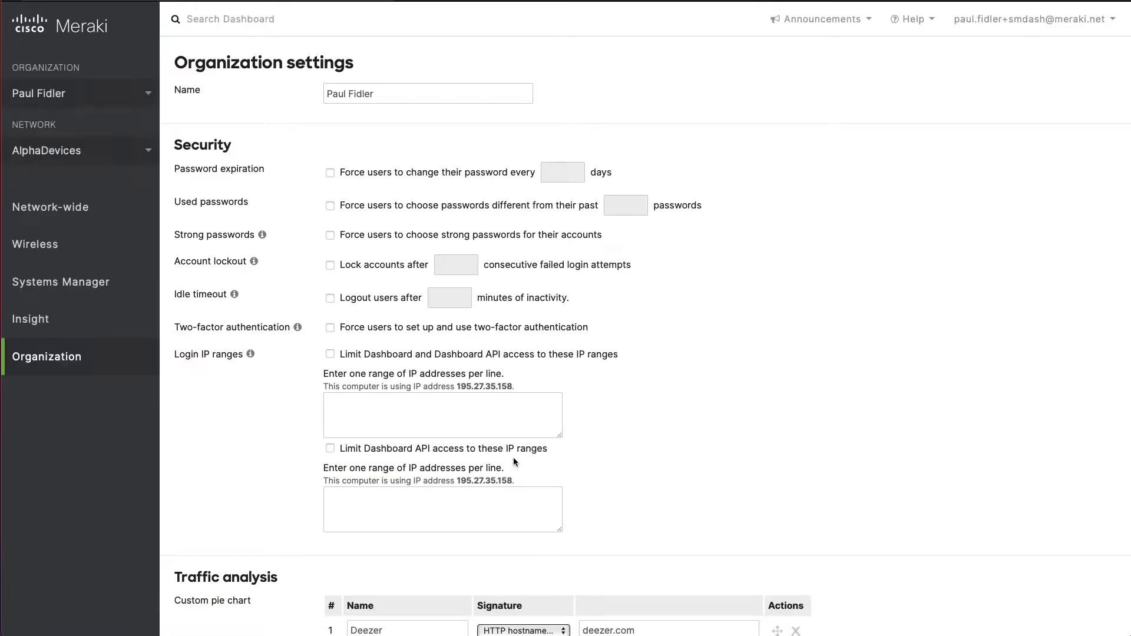
pyautogui.scroll(-3)
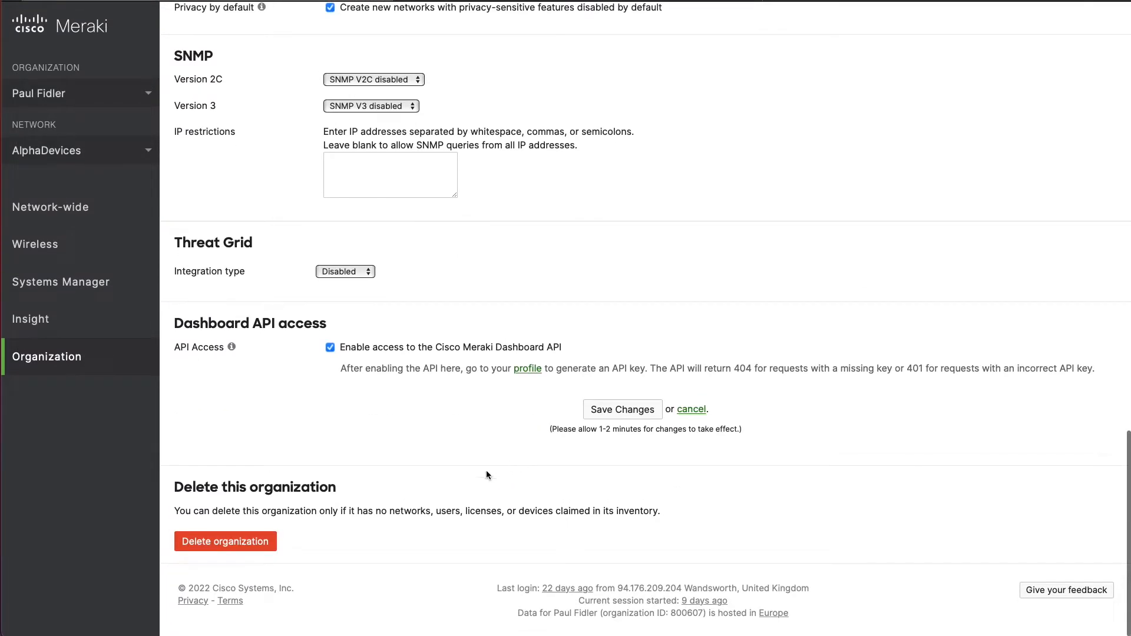
pyautogui.moveTo(283, 357)
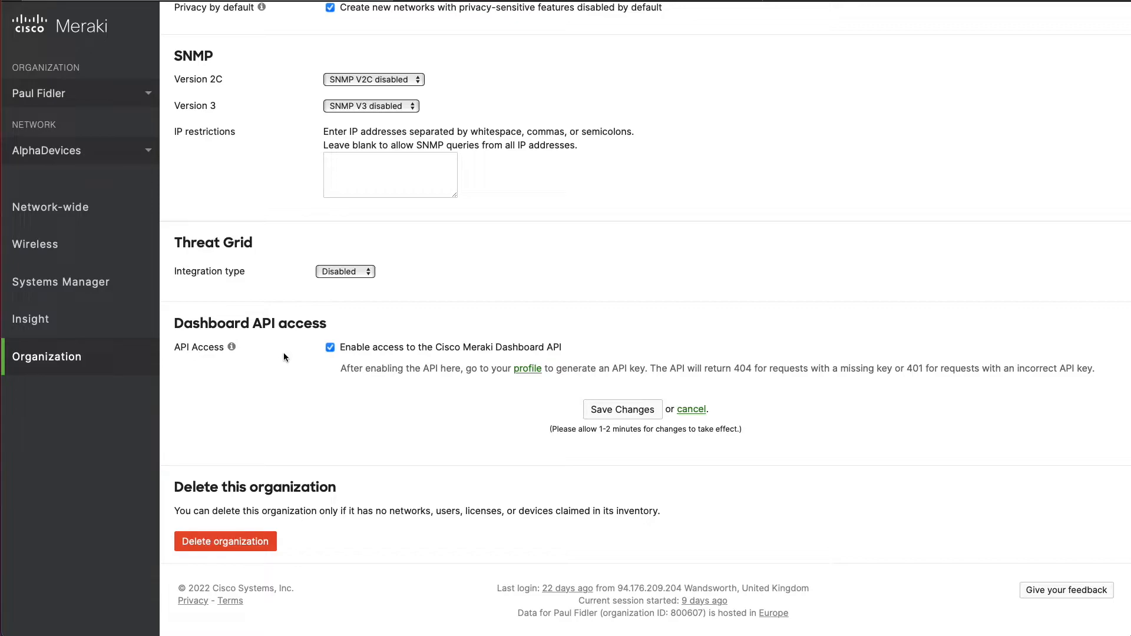
pyautogui.moveTo(536, 383)
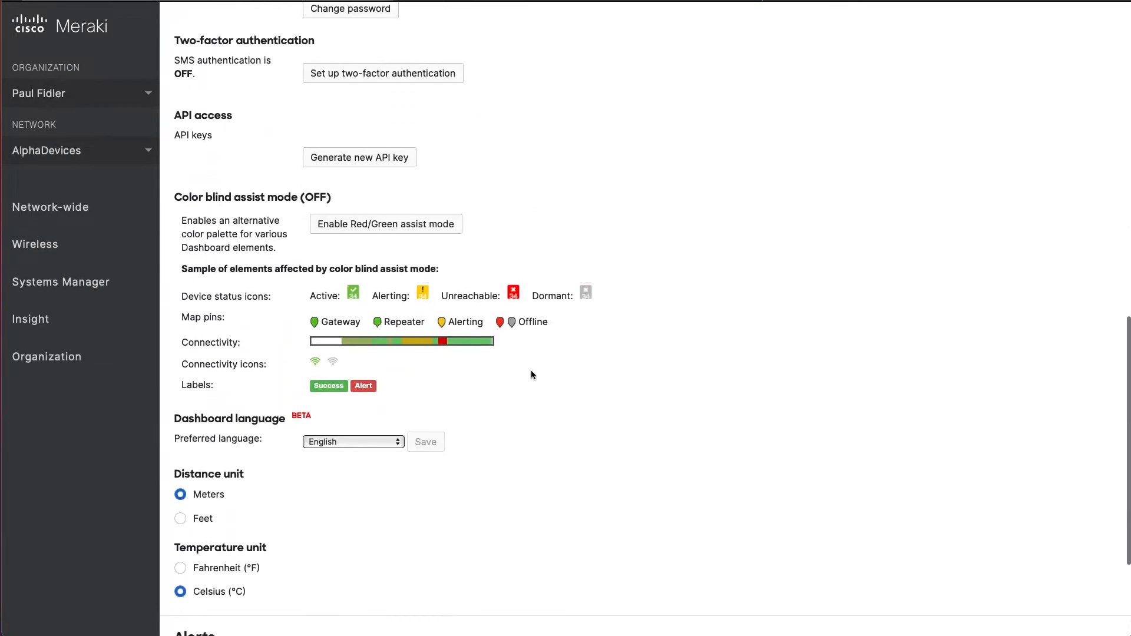
# - Generate a new API key on the profile page, copy it, and confirm it was stored
pyautogui.scroll(-3)
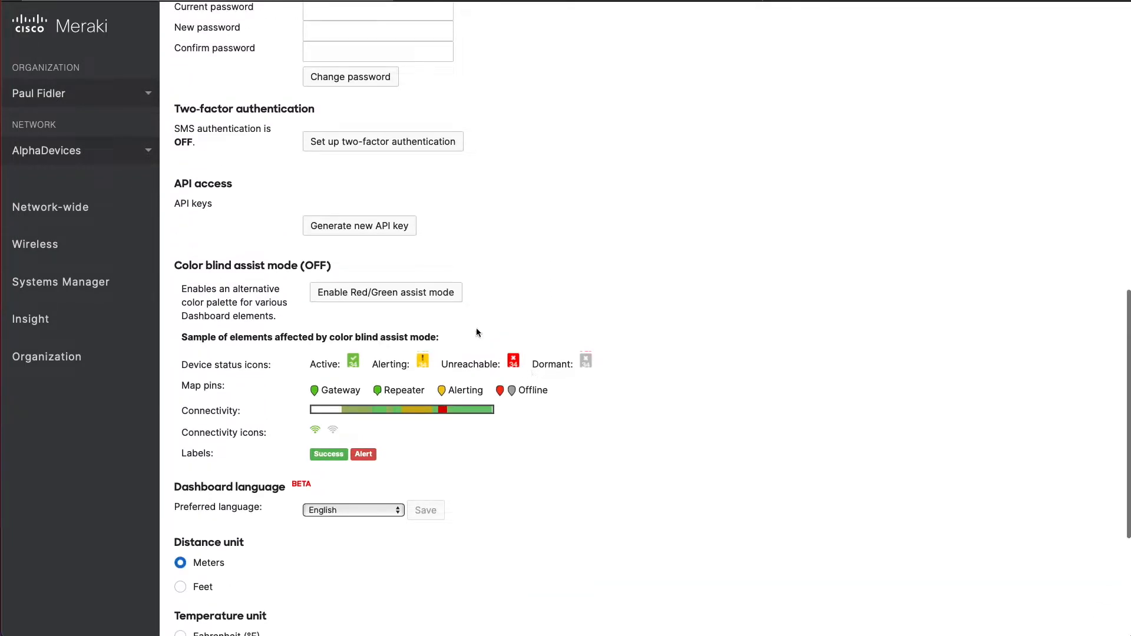
pyautogui.click(359, 225)
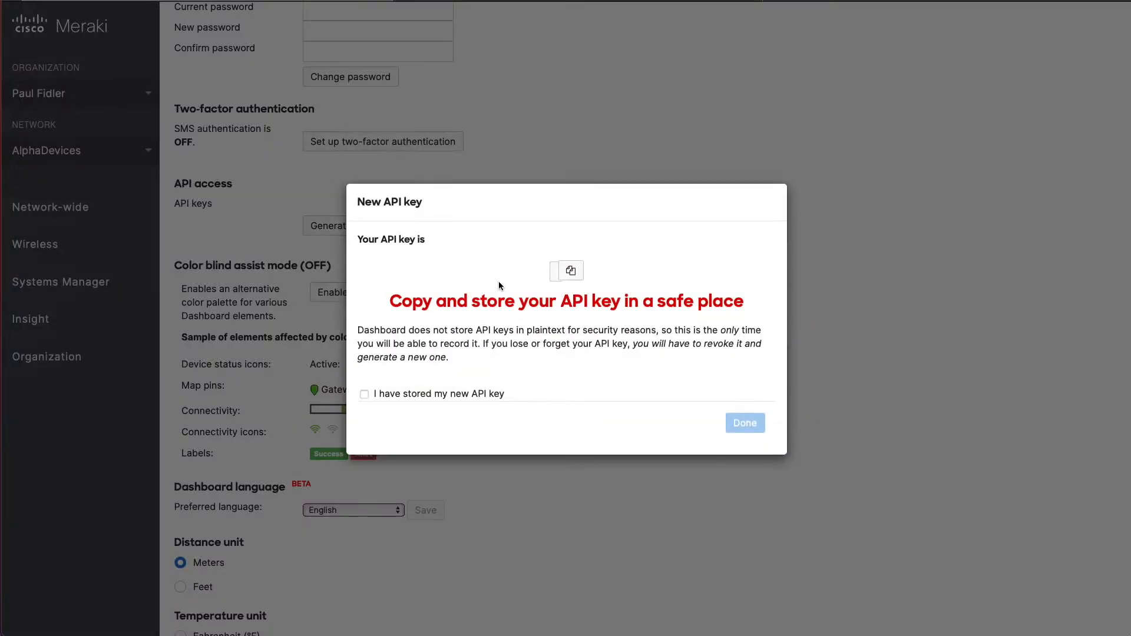
pyautogui.click(567, 271)
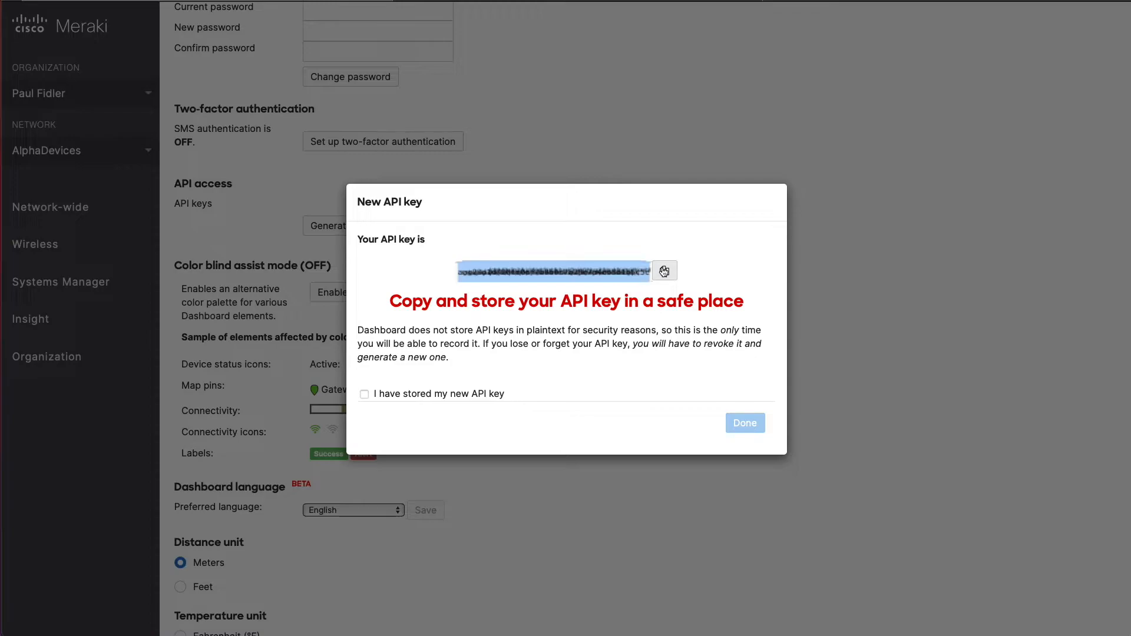
pyautogui.click(364, 394)
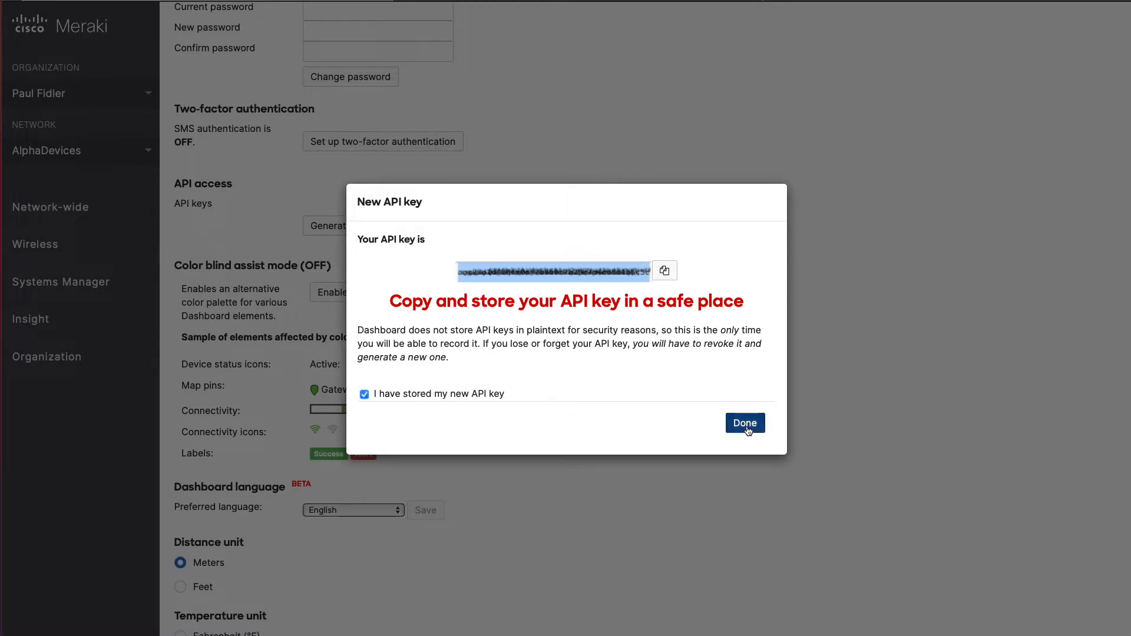
pyautogui.click(744, 423)
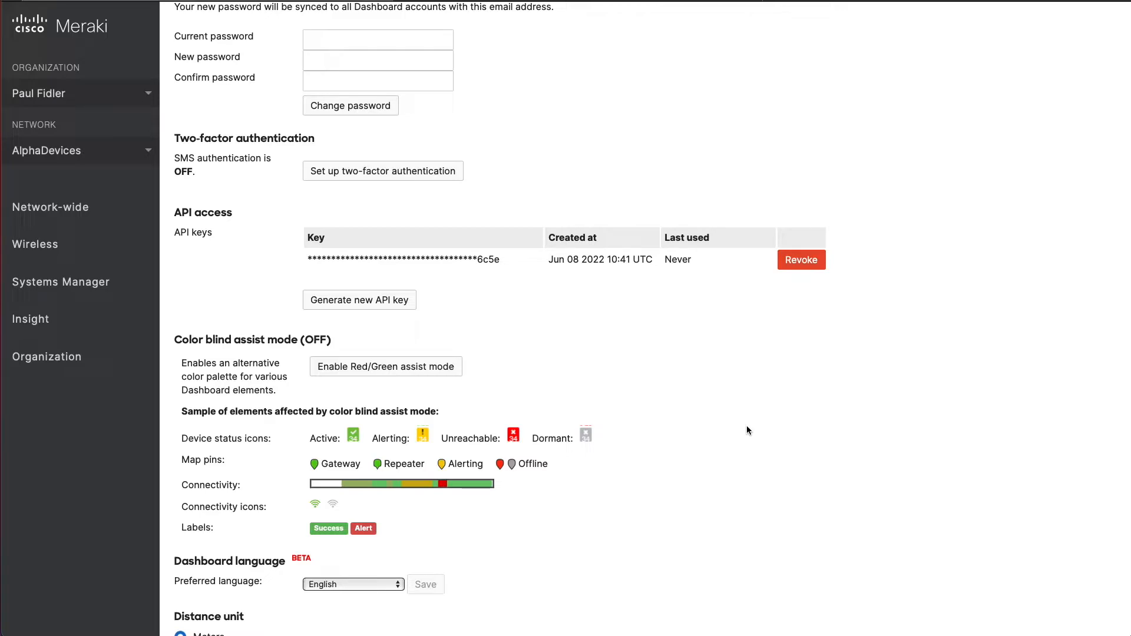
pyautogui.scroll(-3)
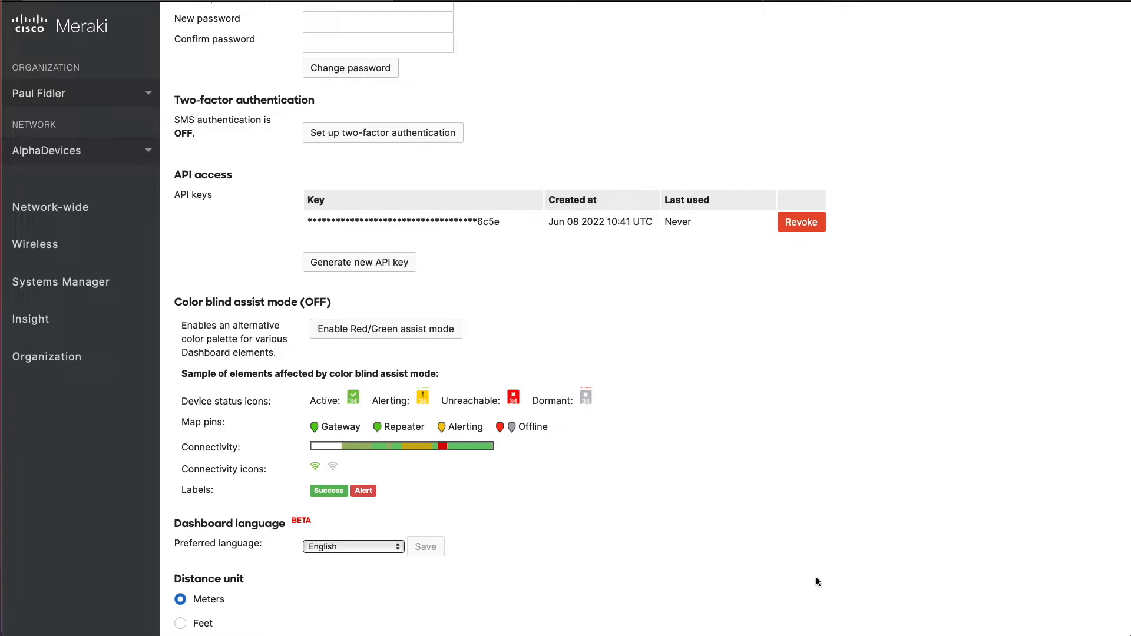
pyautogui.moveTo(215, 298)
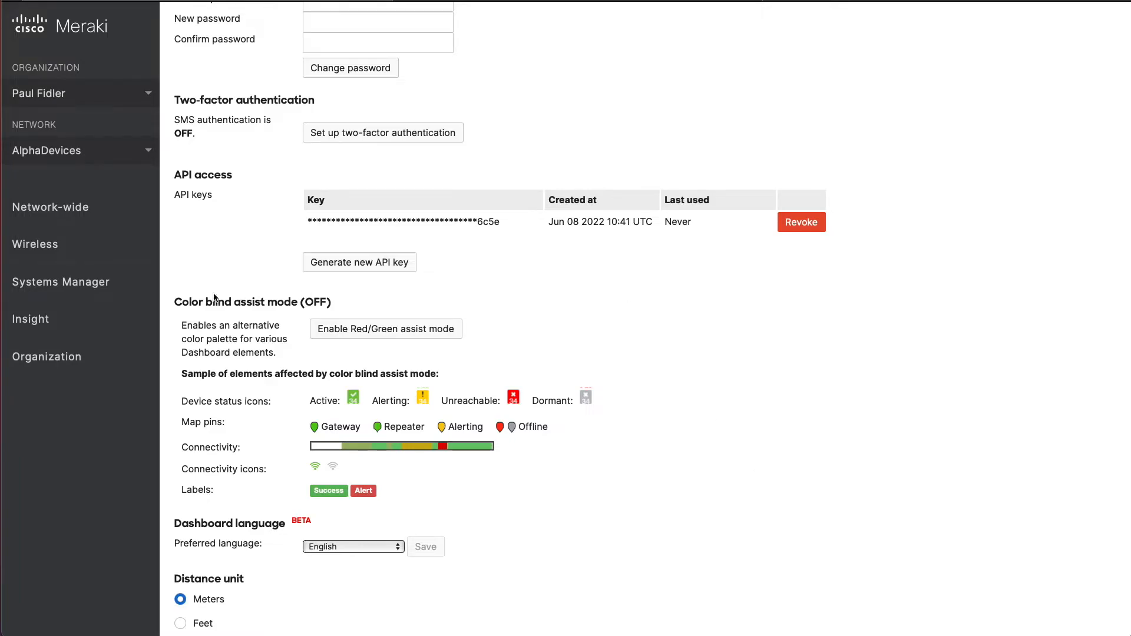
# - Go to Systems Manager Apps, which lists only Meraki Systems Manager for iOS
pyautogui.click(61, 282)
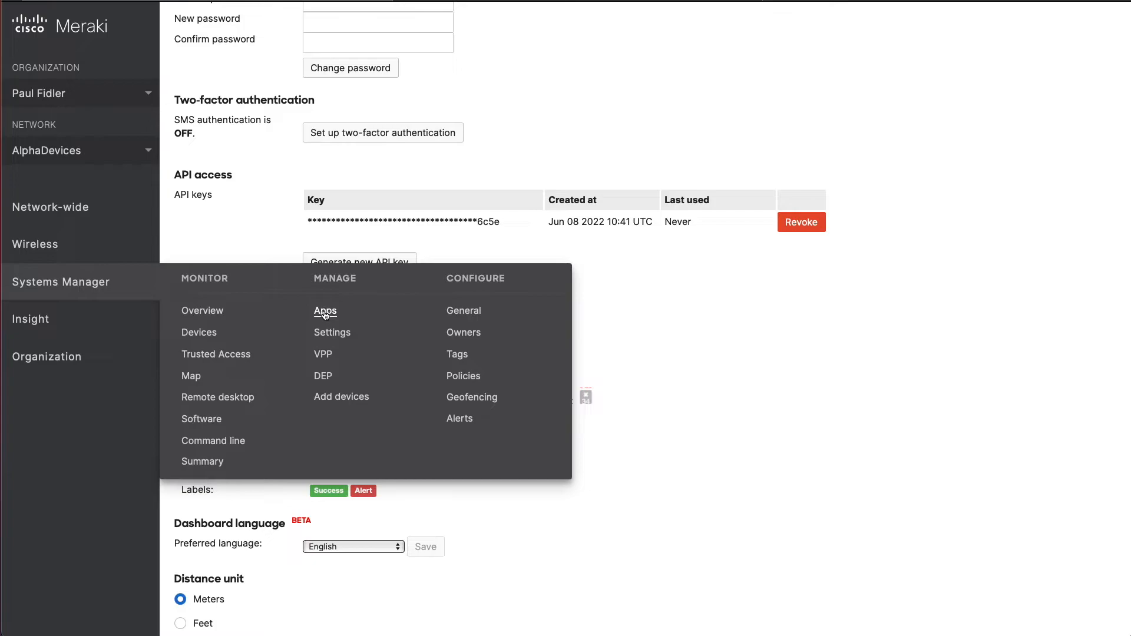
pyautogui.click(325, 310)
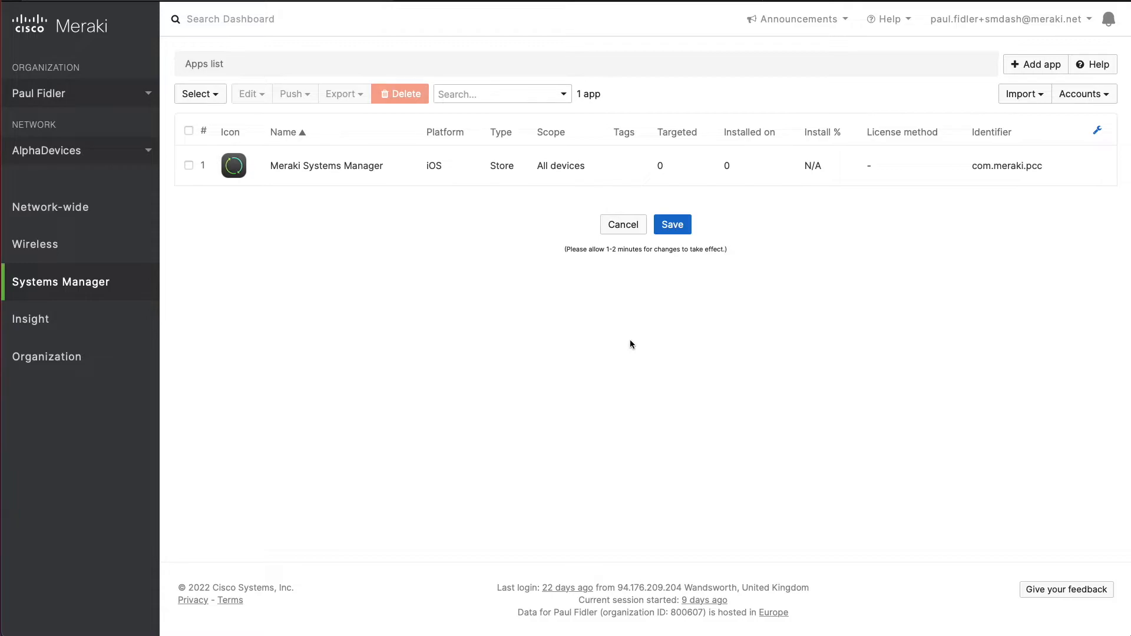
pyautogui.moveTo(633, 357)
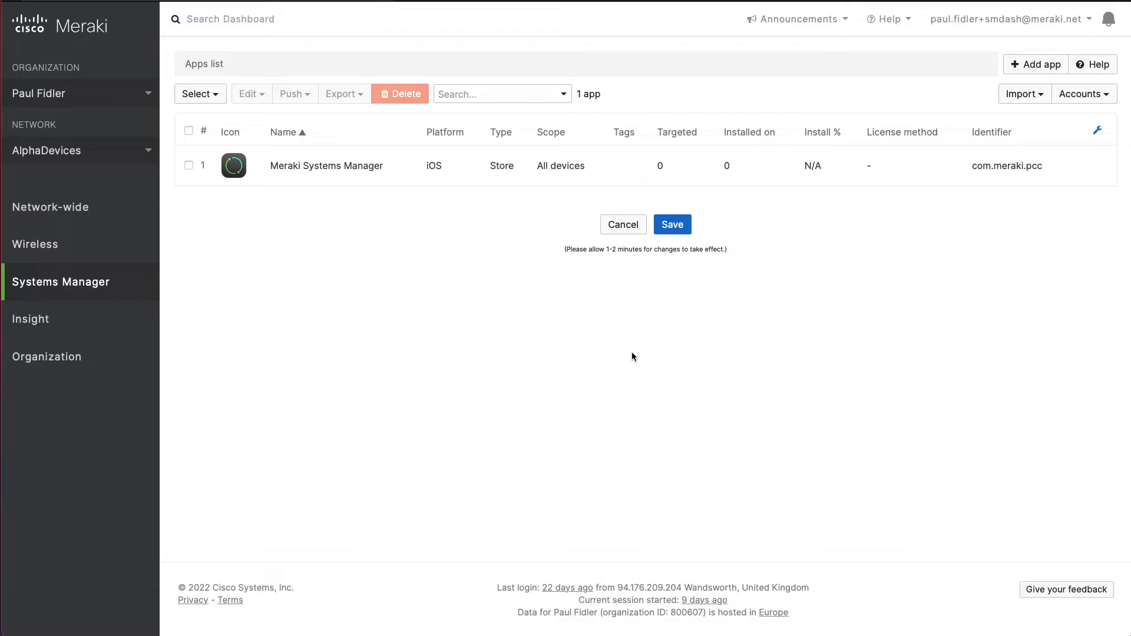
pyautogui.moveTo(871, 360)
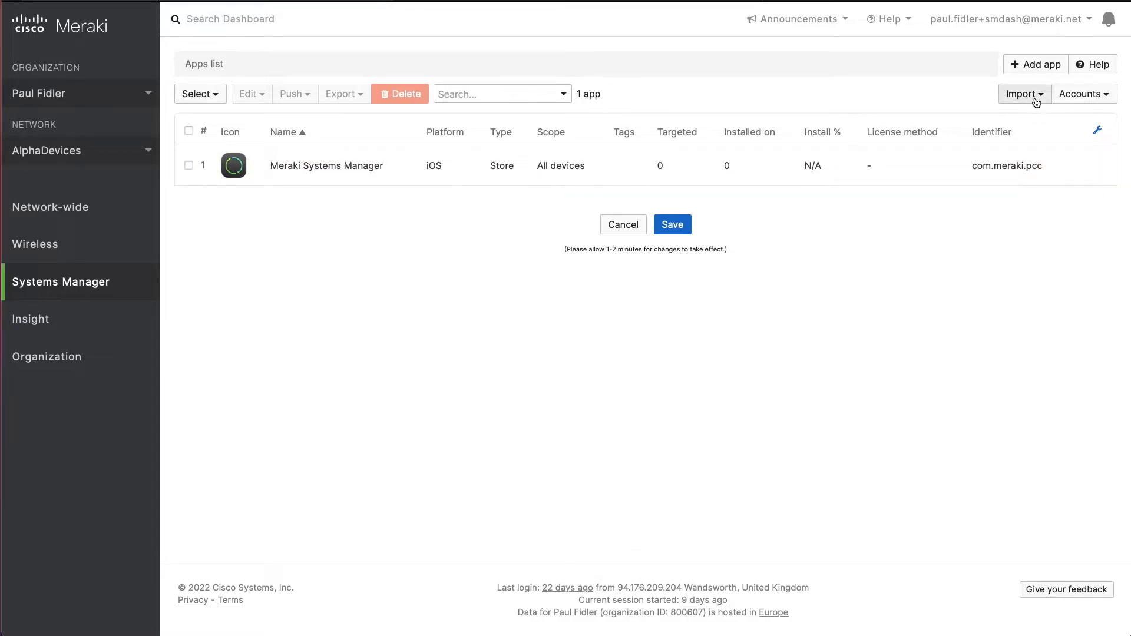
# - Import Cisco Security Connector with VPP device assignment licensing and save the apps list
pyautogui.click(1019, 94)
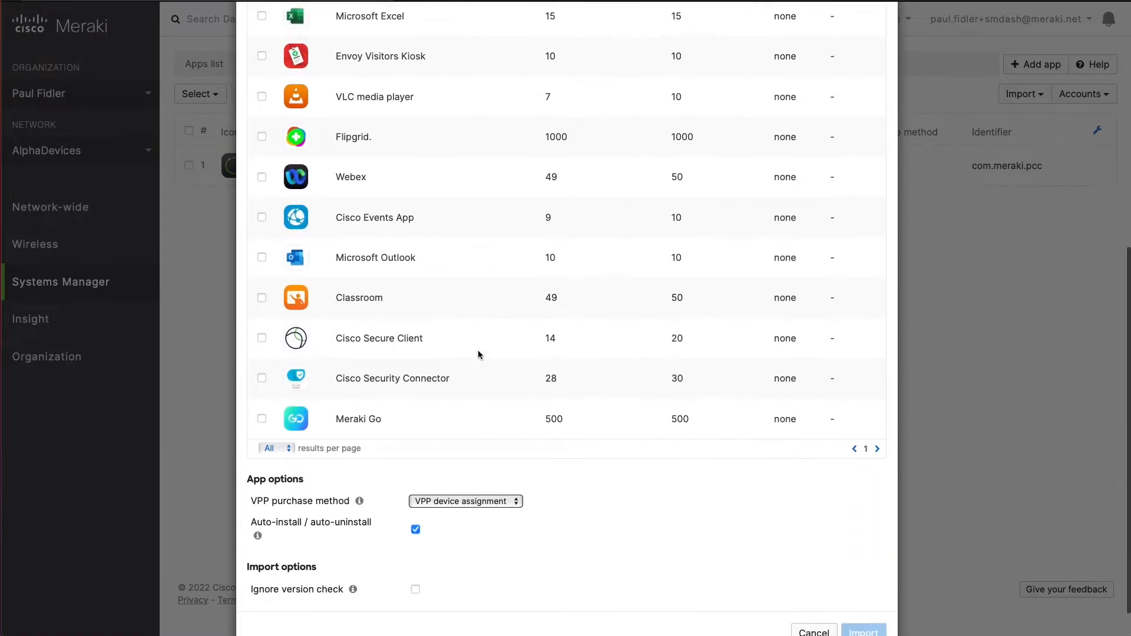
pyautogui.scroll(-3)
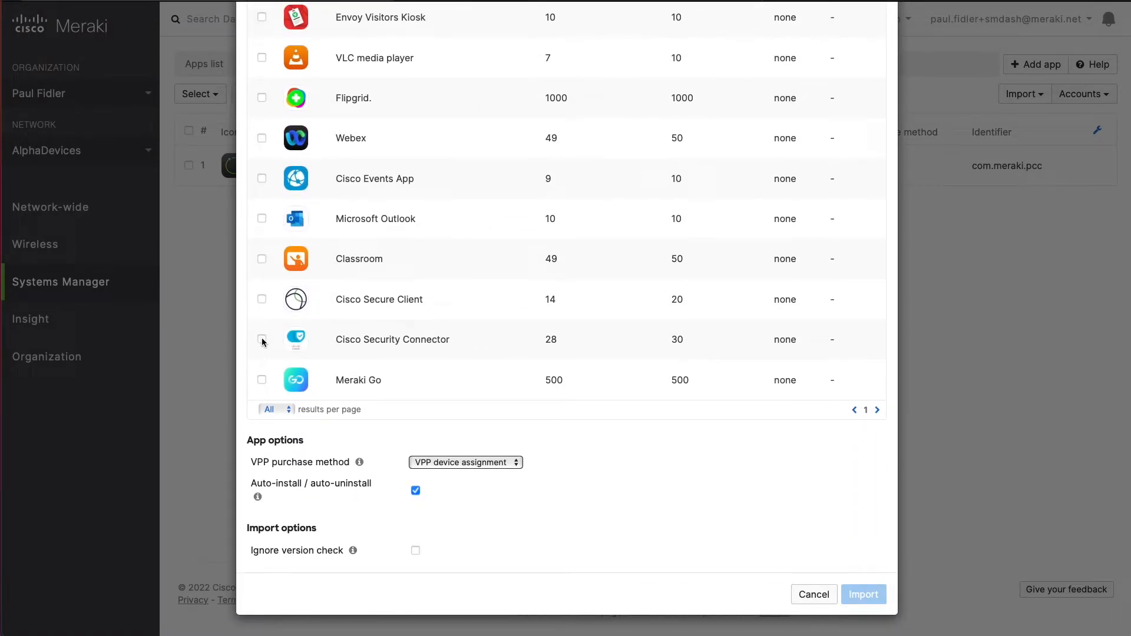
pyautogui.click(261, 339)
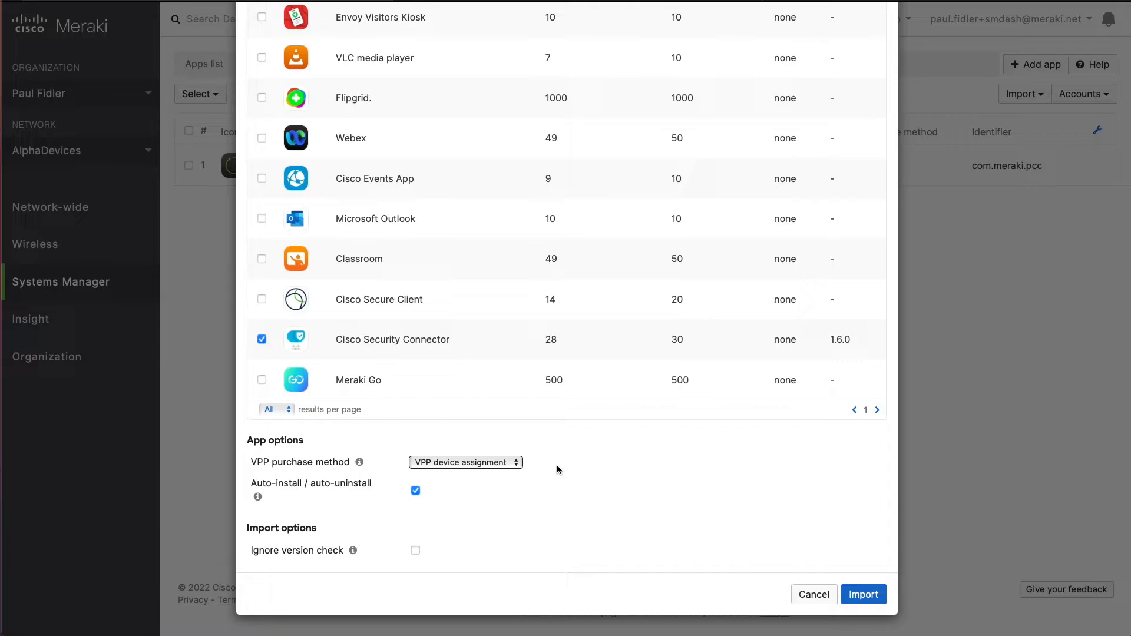
pyautogui.click(465, 463)
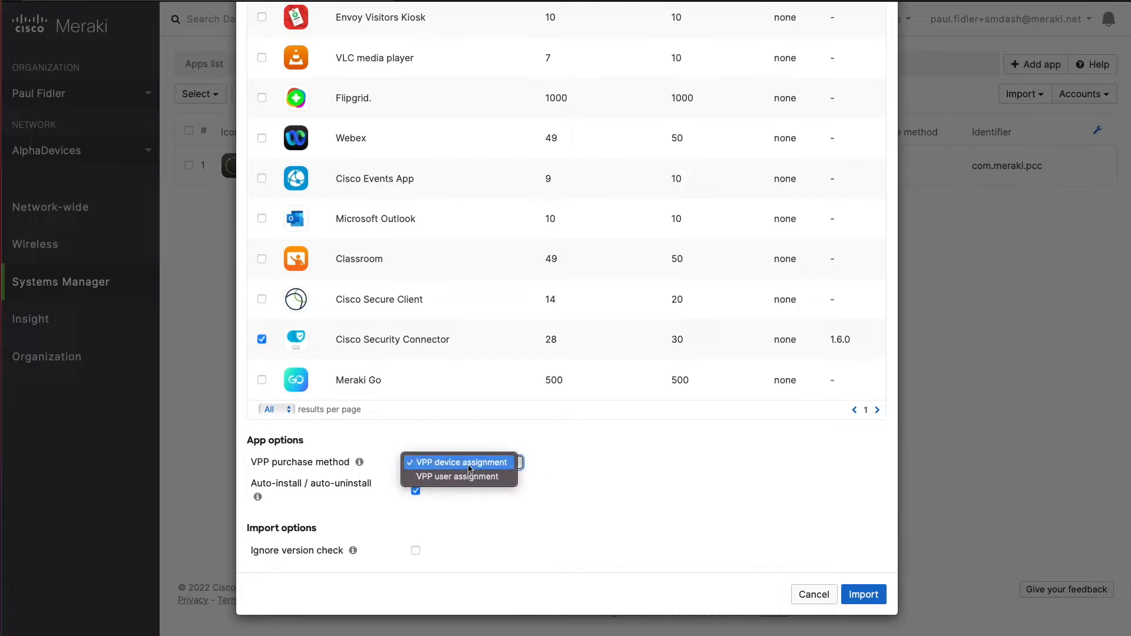
pyautogui.click(456, 462)
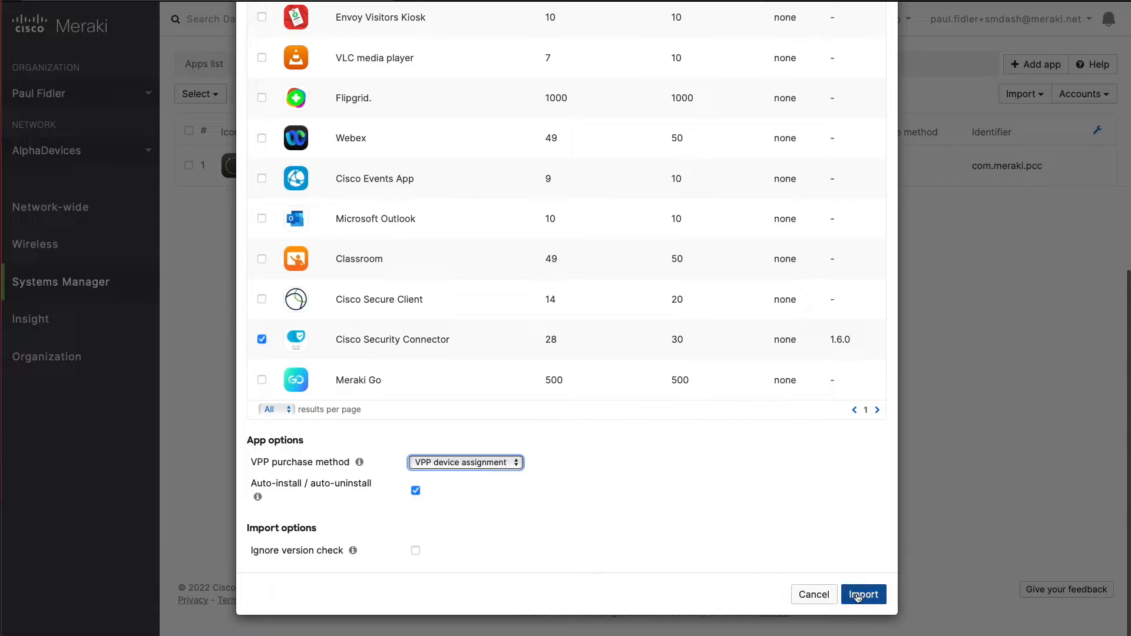
pyautogui.click(862, 594)
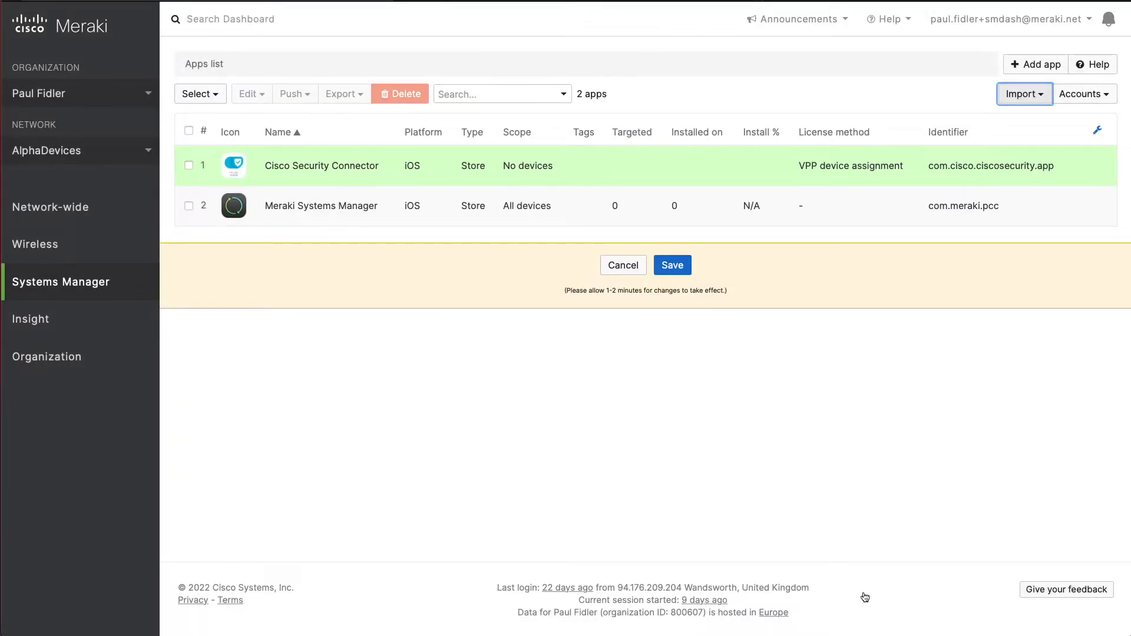
pyautogui.click(671, 264)
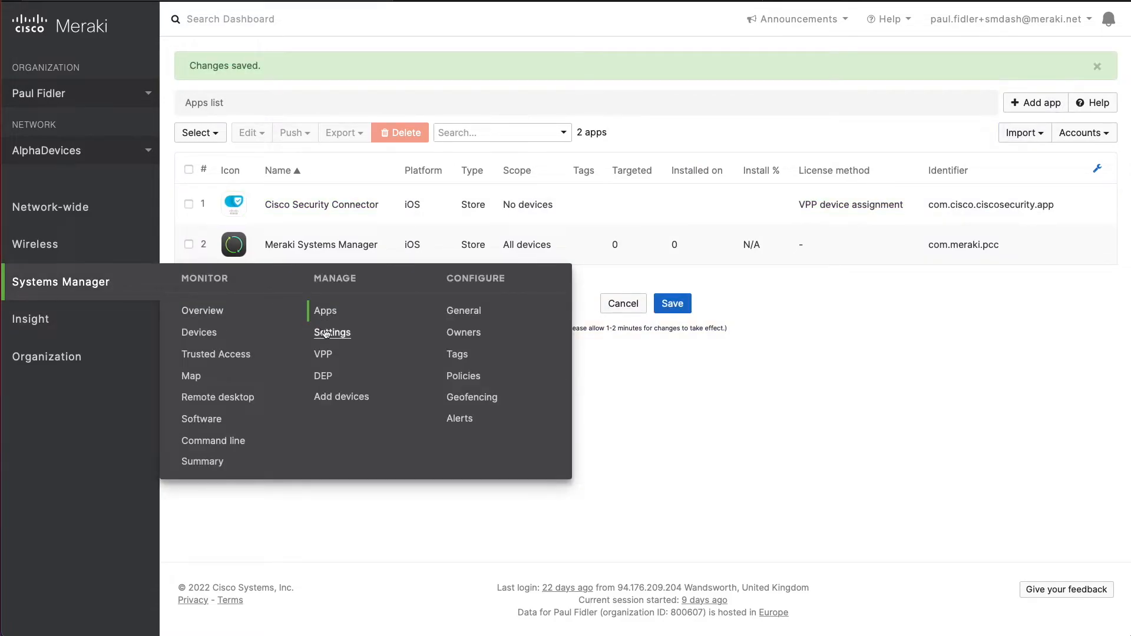
# - Add a new device profile in Systems Manager Settings named 'iOS Secure Endpoint'
pyautogui.click(332, 333)
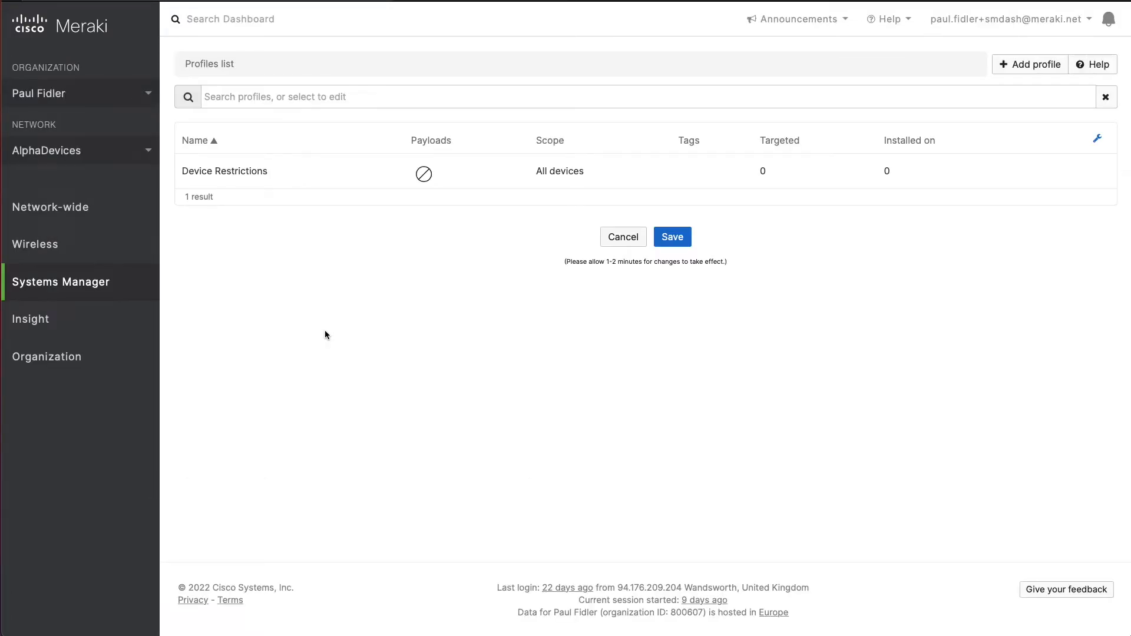
pyautogui.click(1029, 64)
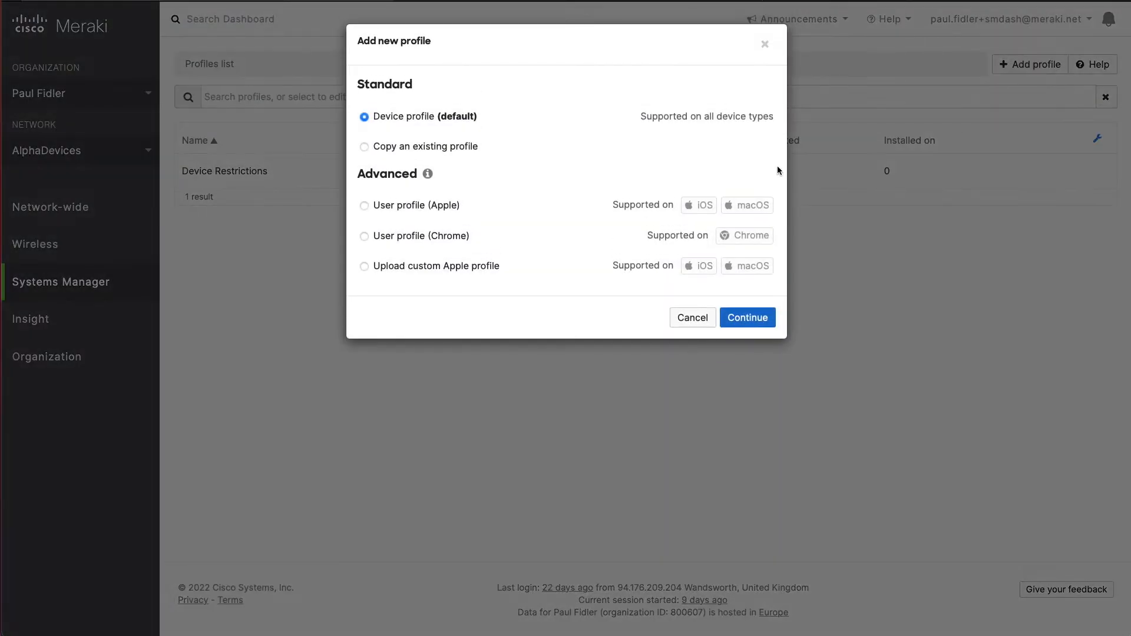
pyautogui.click(746, 318)
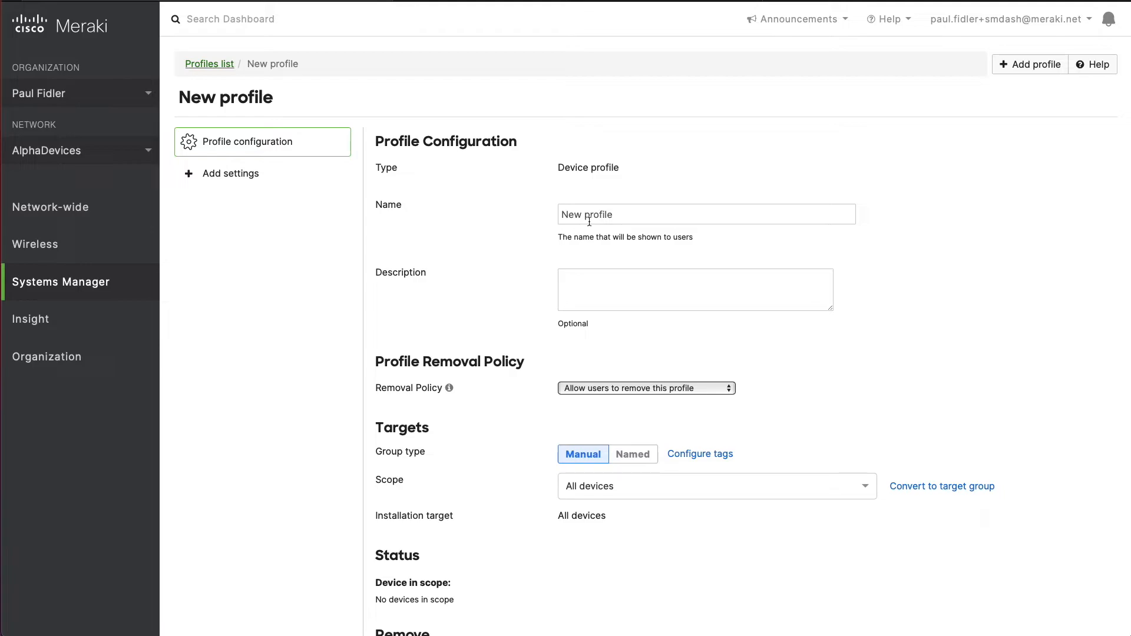
pyautogui.write('iO')
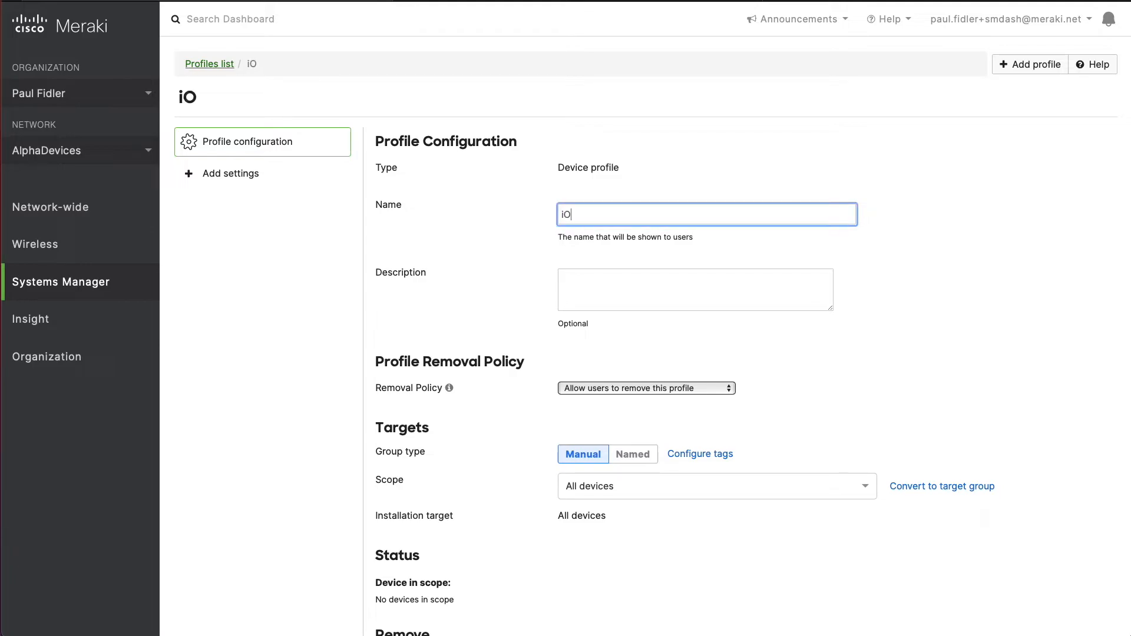
pyautogui.write('OS Secure End')
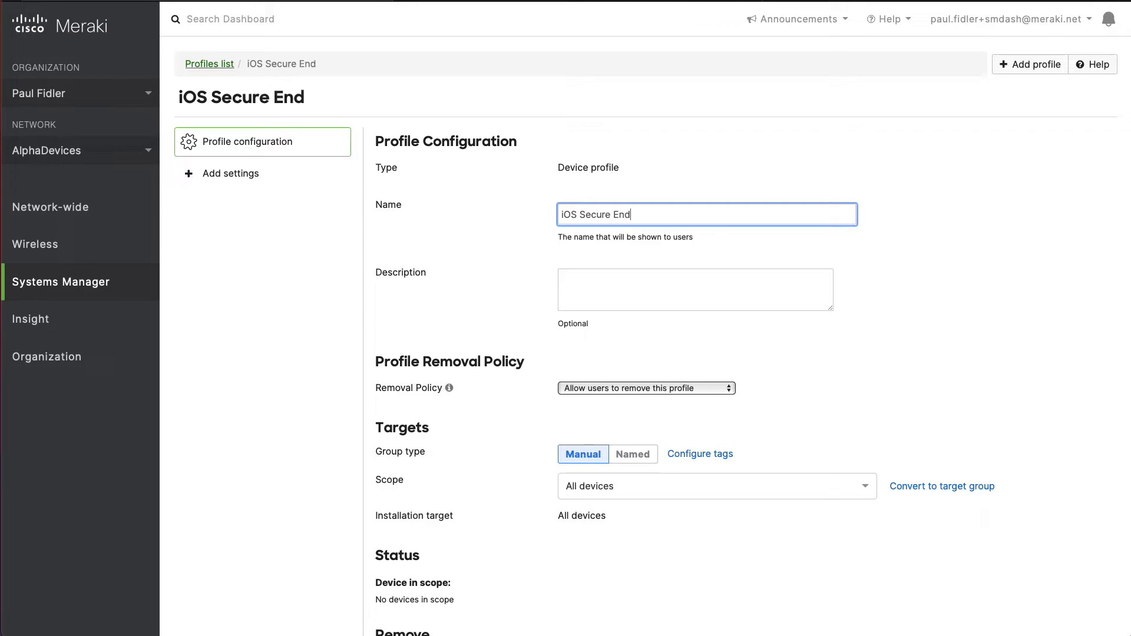
pyautogui.write('point')
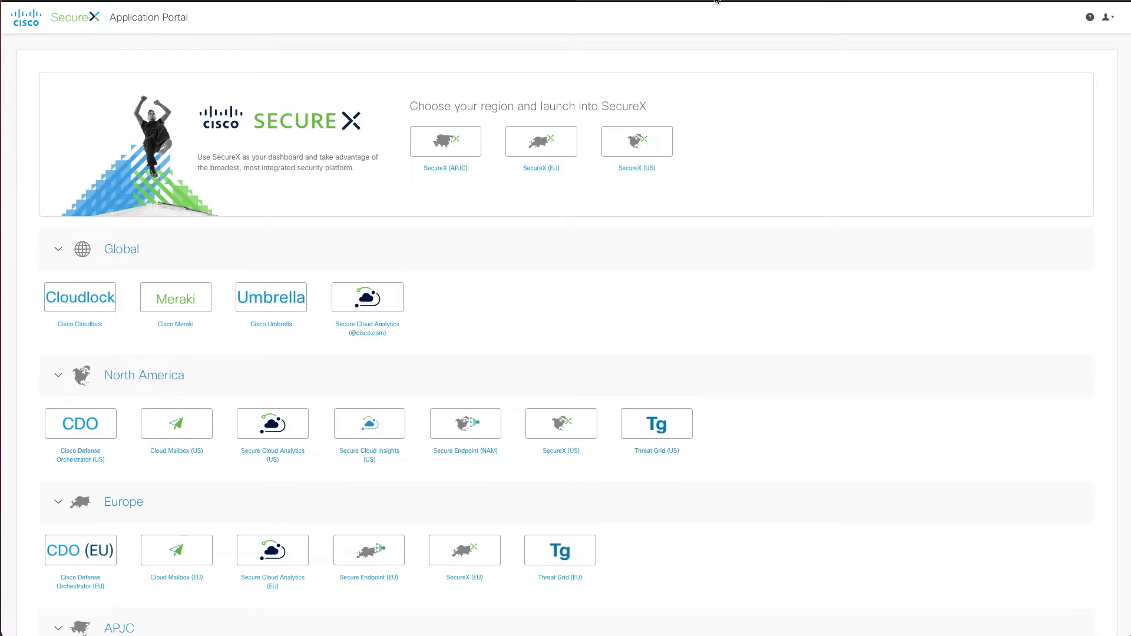
pyautogui.moveTo(408, 487)
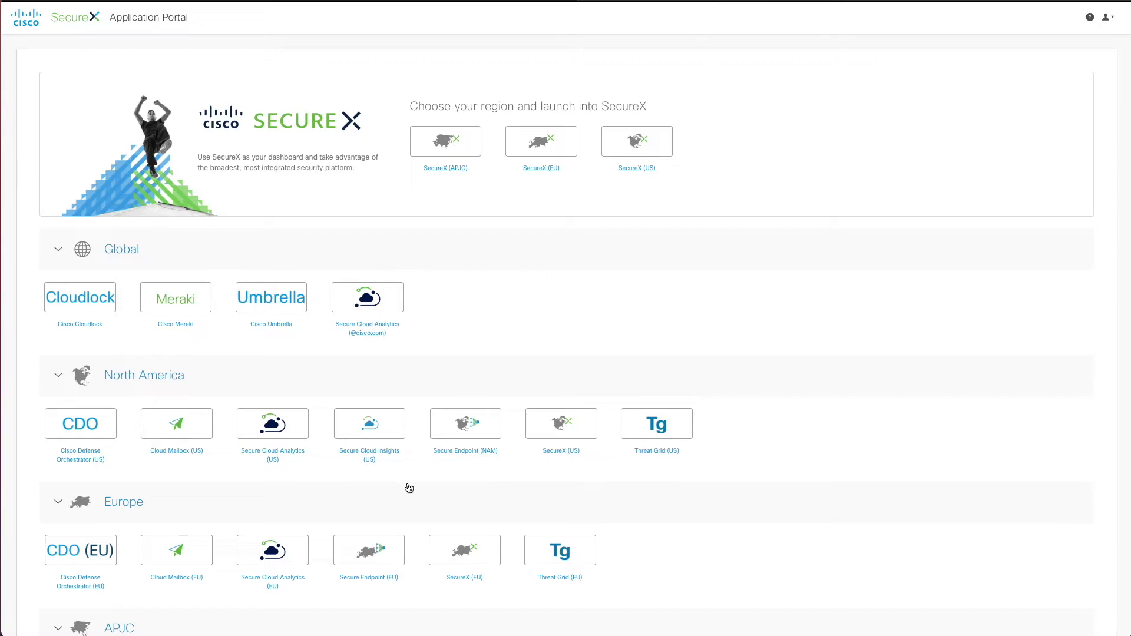
# - Launch the Secure Endpoint console from its SecureX Application Portal tile
pyautogui.click(465, 423)
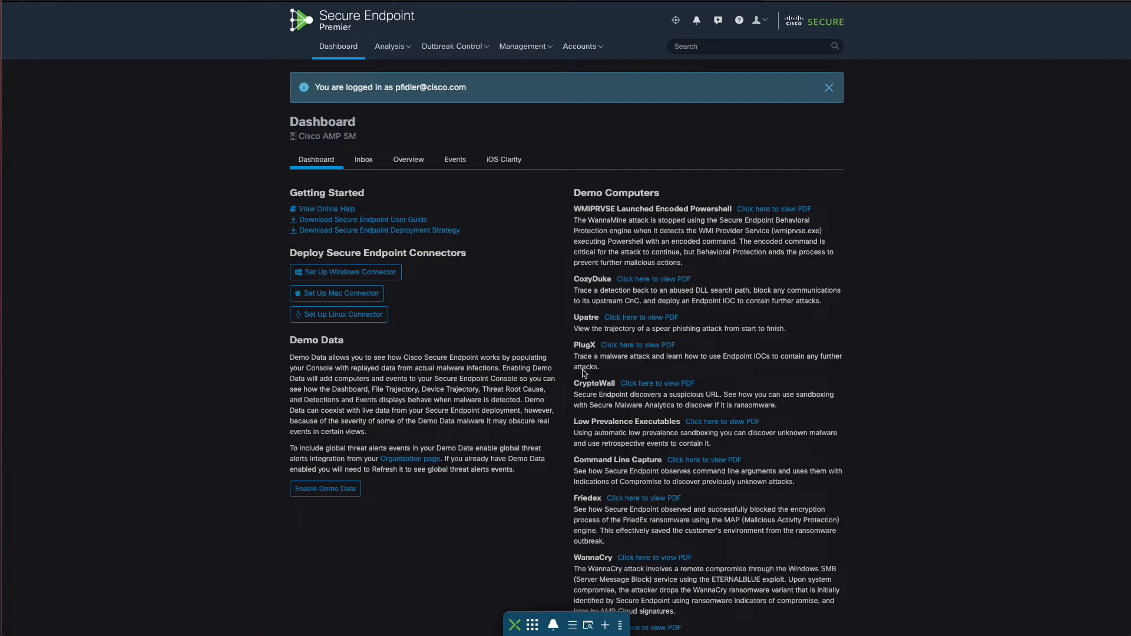
pyautogui.moveTo(597, 76)
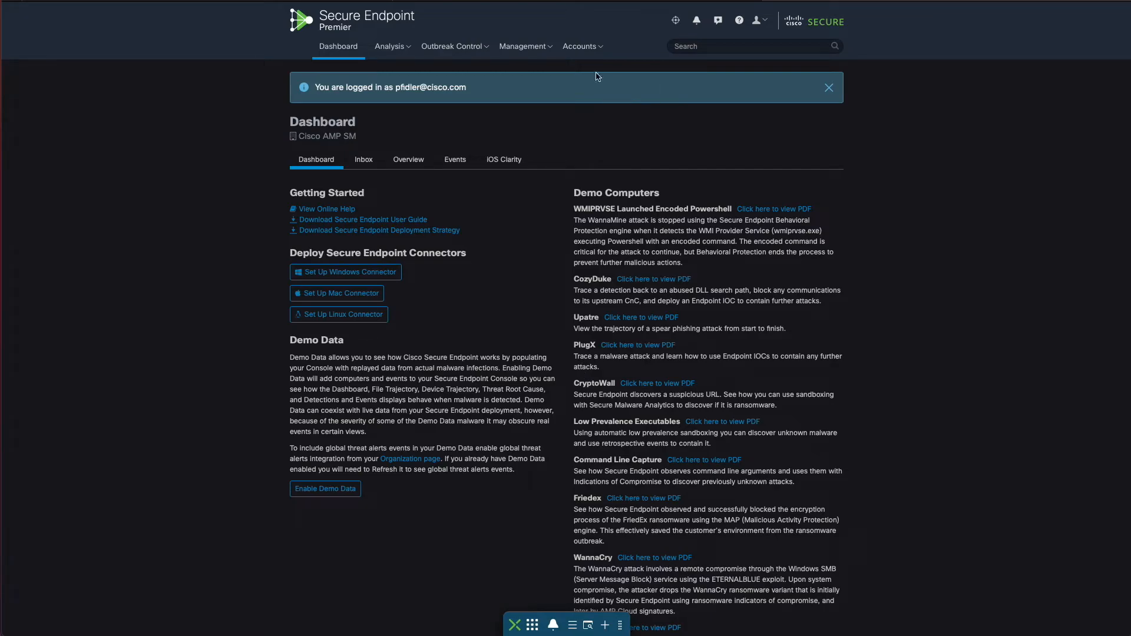
# - Open Organization Settings from the Secure Endpoint Accounts menu
pyautogui.click(580, 46)
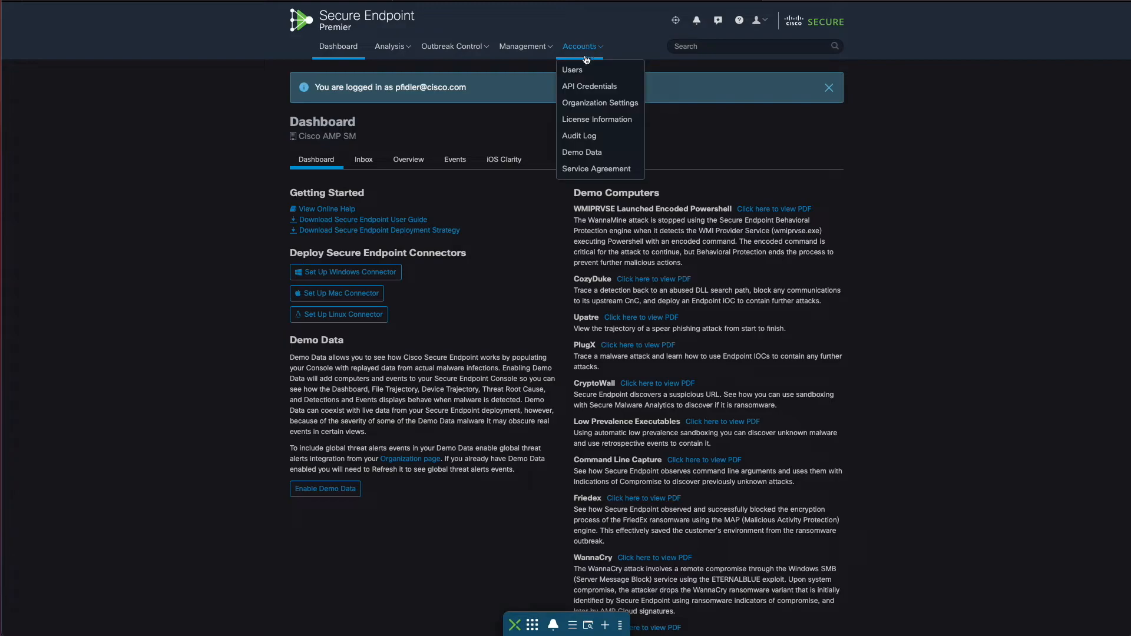
pyautogui.moveTo(589, 103)
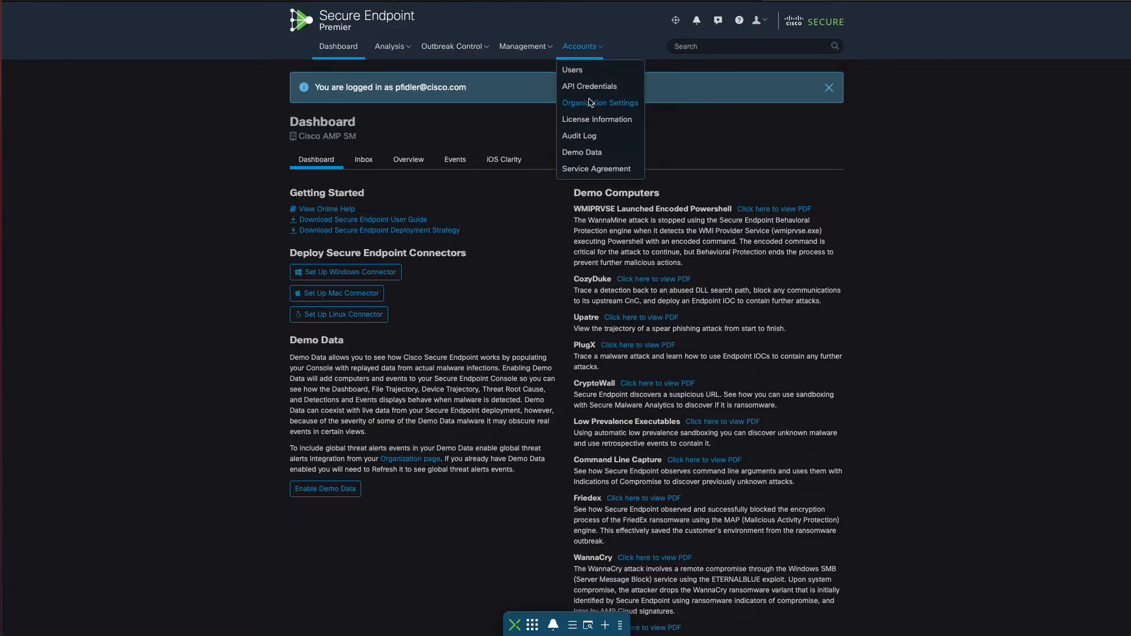
pyautogui.click(600, 103)
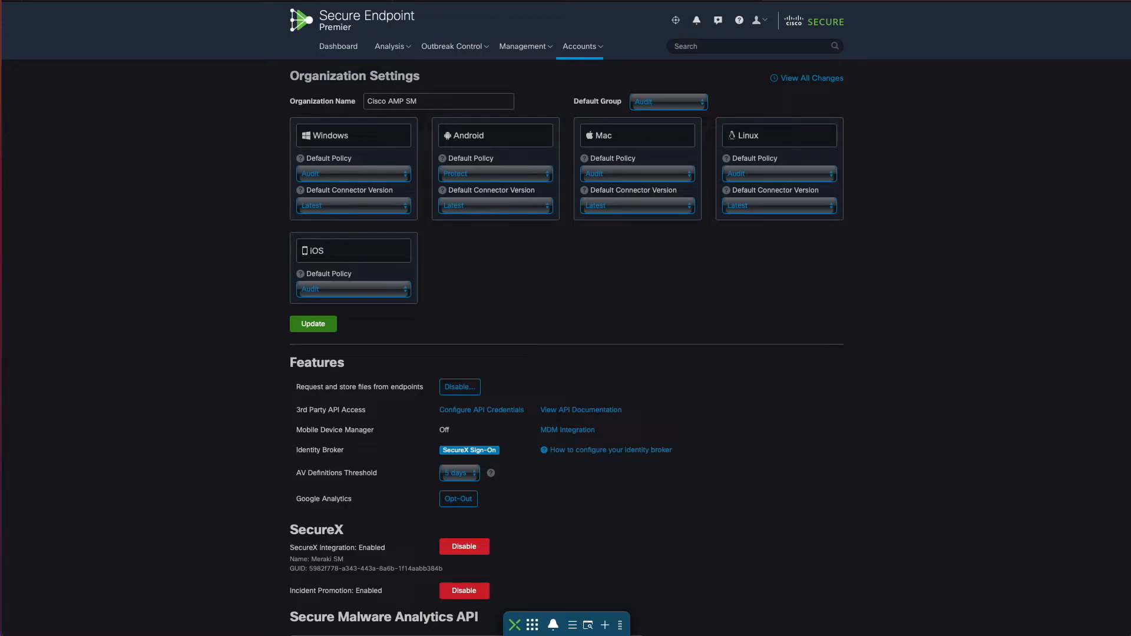
pyautogui.moveTo(522, 484)
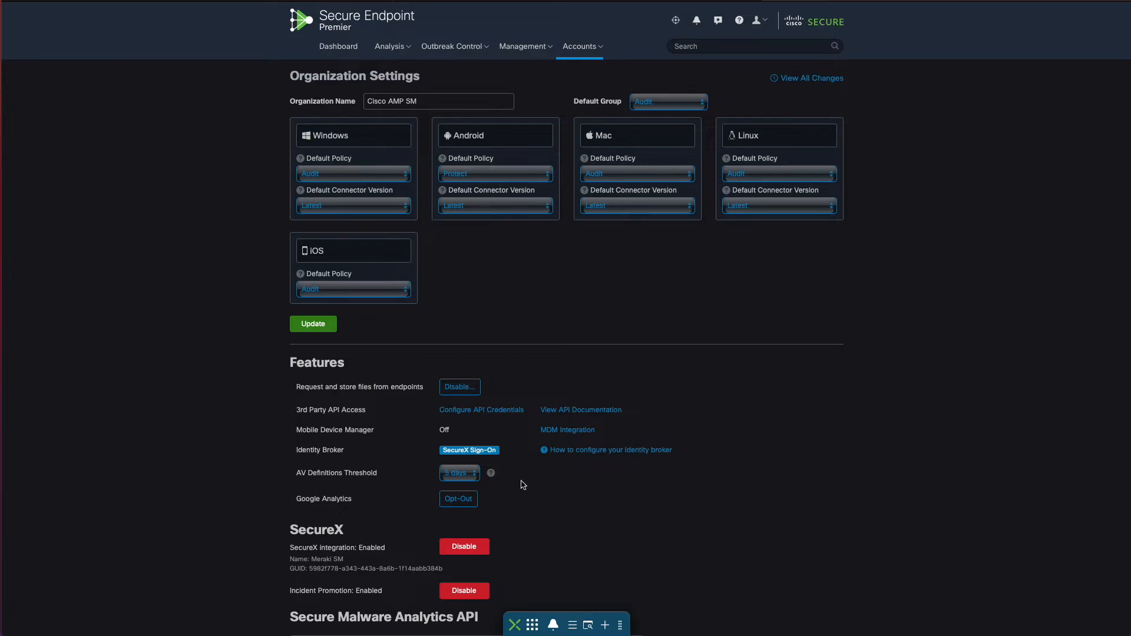
pyautogui.moveTo(361, 437)
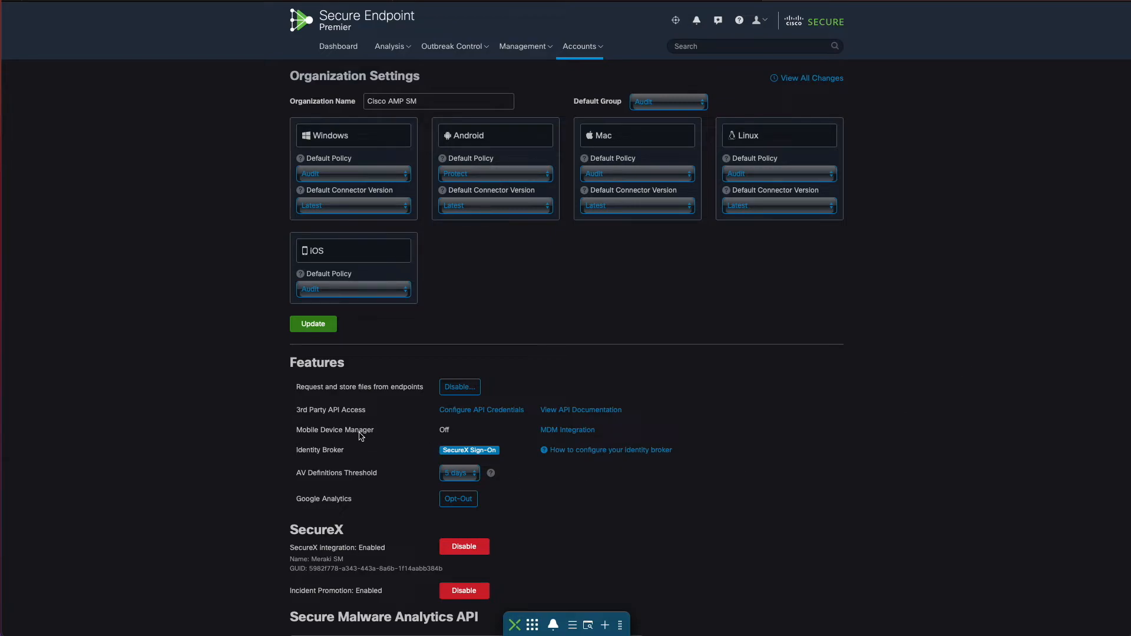
pyautogui.moveTo(568, 430)
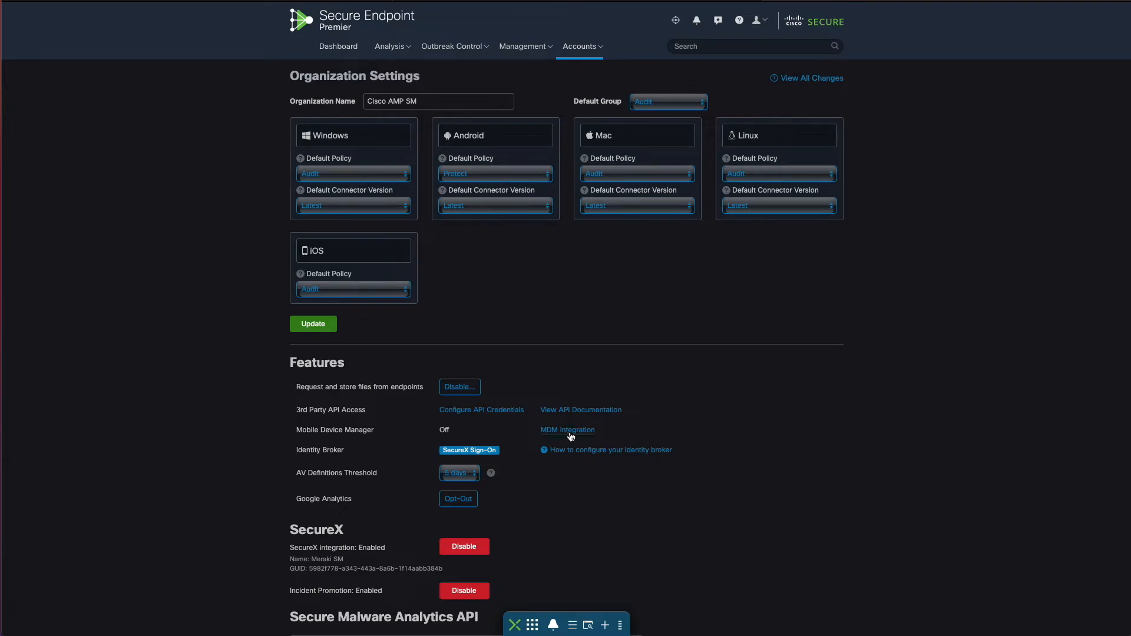
pyautogui.click(566, 430)
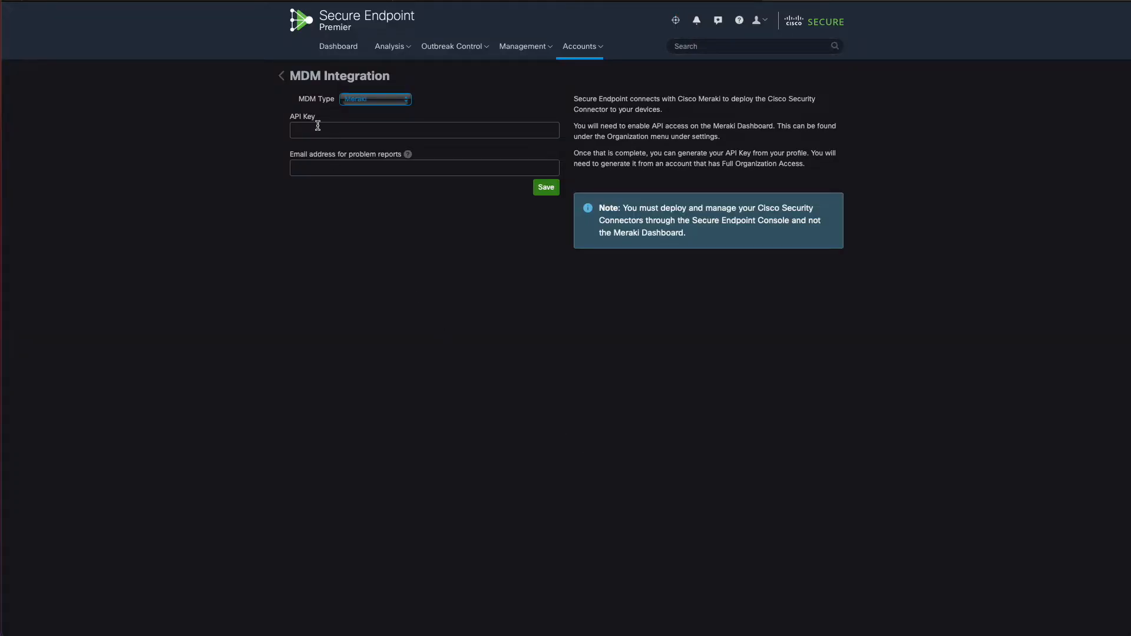
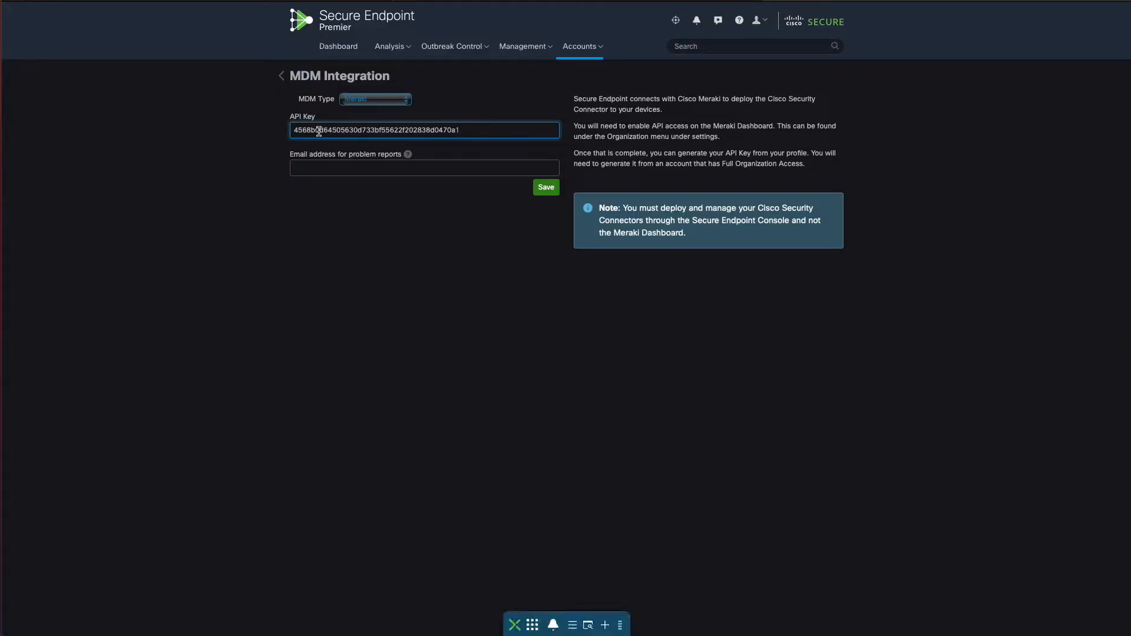
pyautogui.click(424, 168)
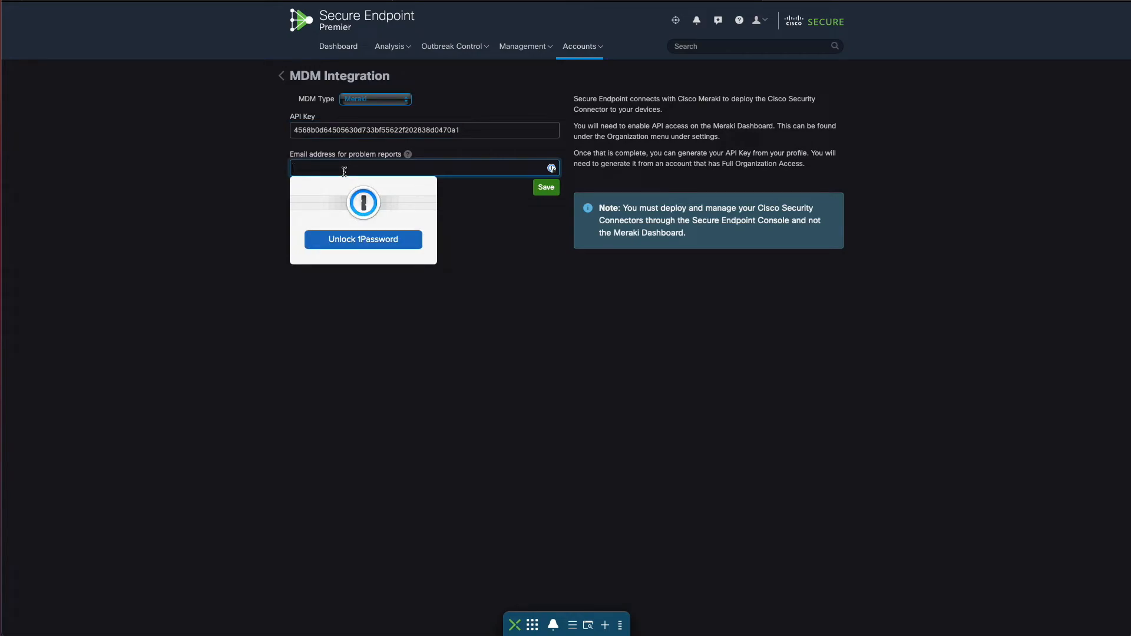
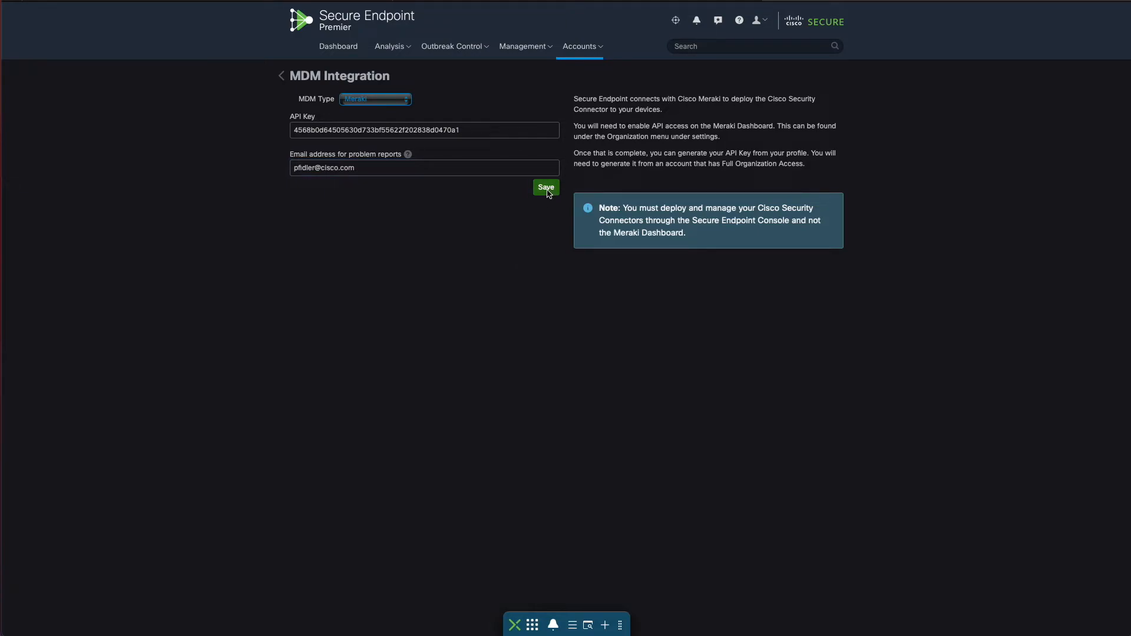
pyautogui.click(546, 187)
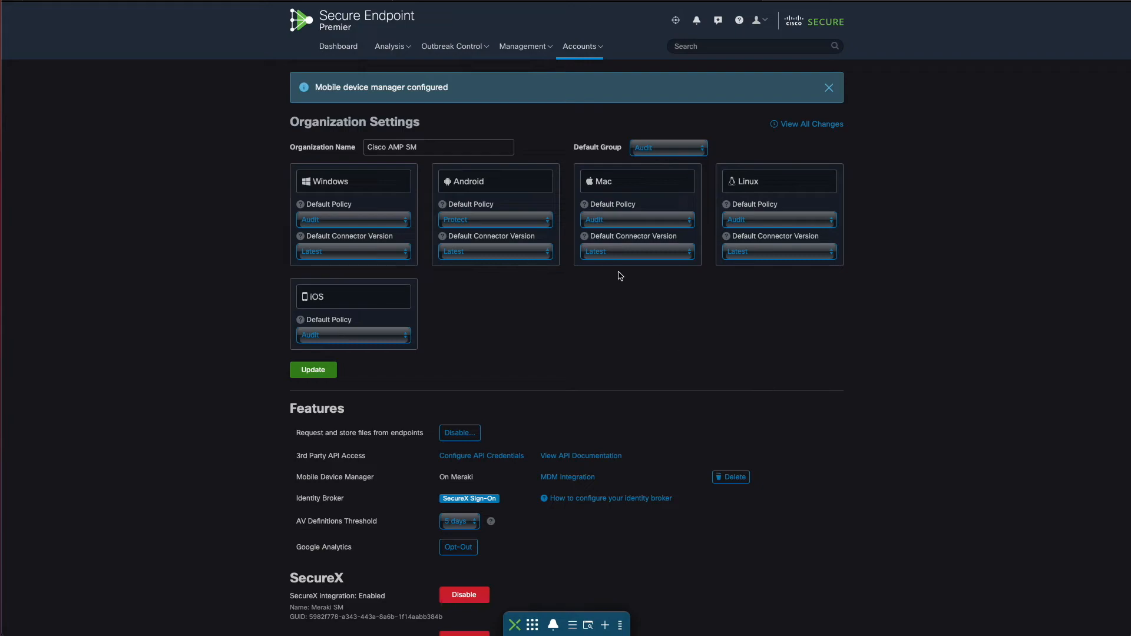
pyautogui.click(522, 46)
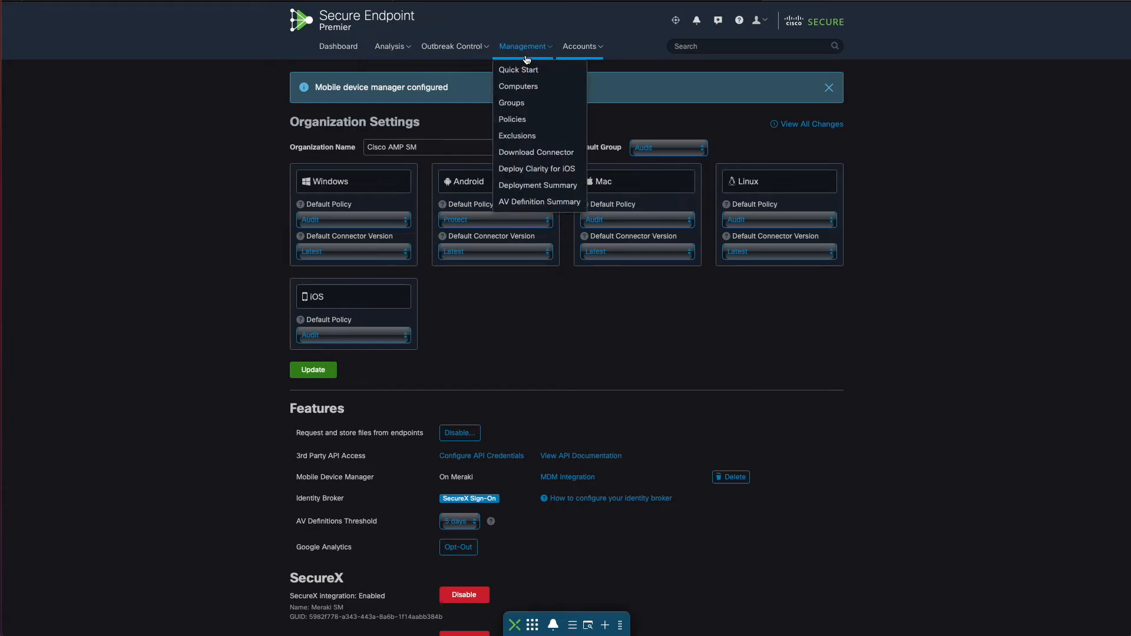
pyautogui.moveTo(524, 169)
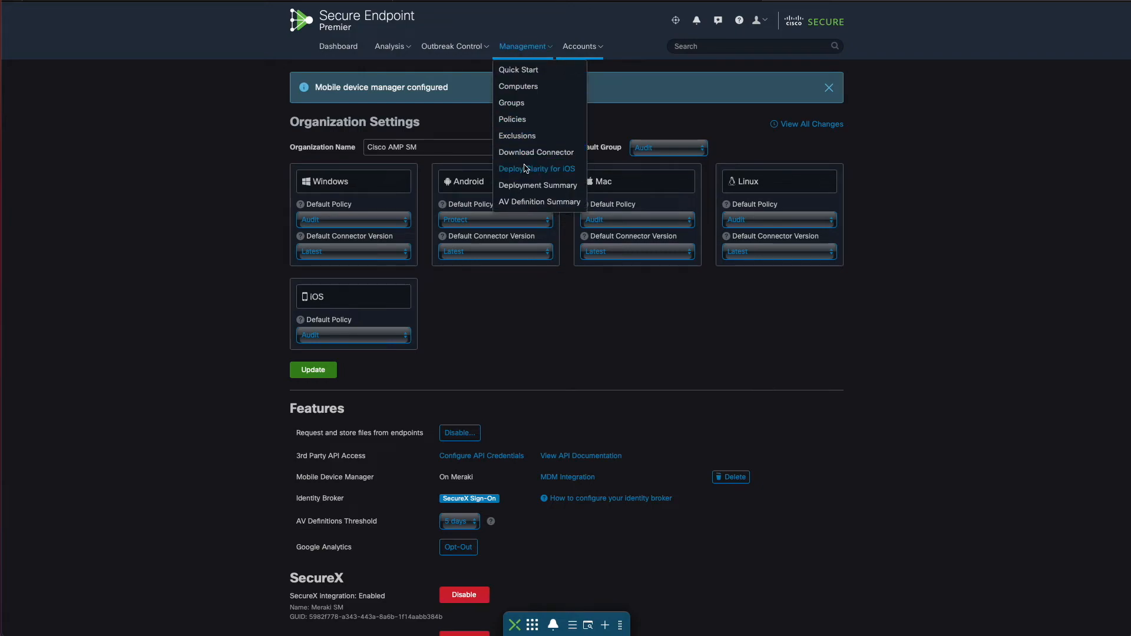
# - Deploy Clarity for iOS to group Protect, network AlphaDevices, profile iOS Secure Endpoint
pyautogui.click(535, 168)
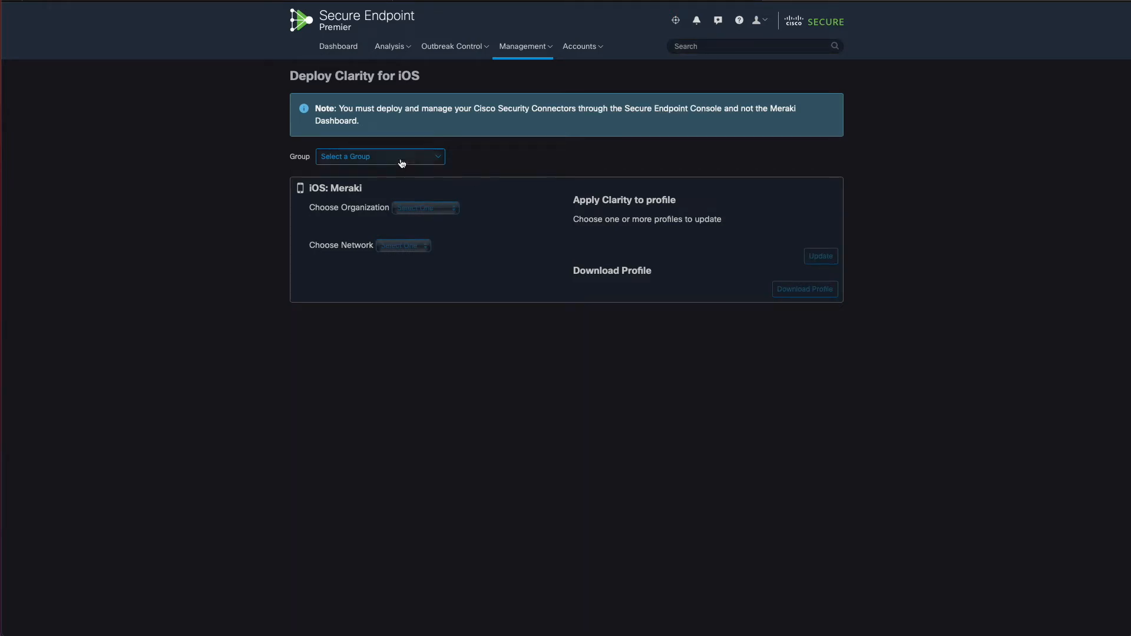
pyautogui.click(379, 157)
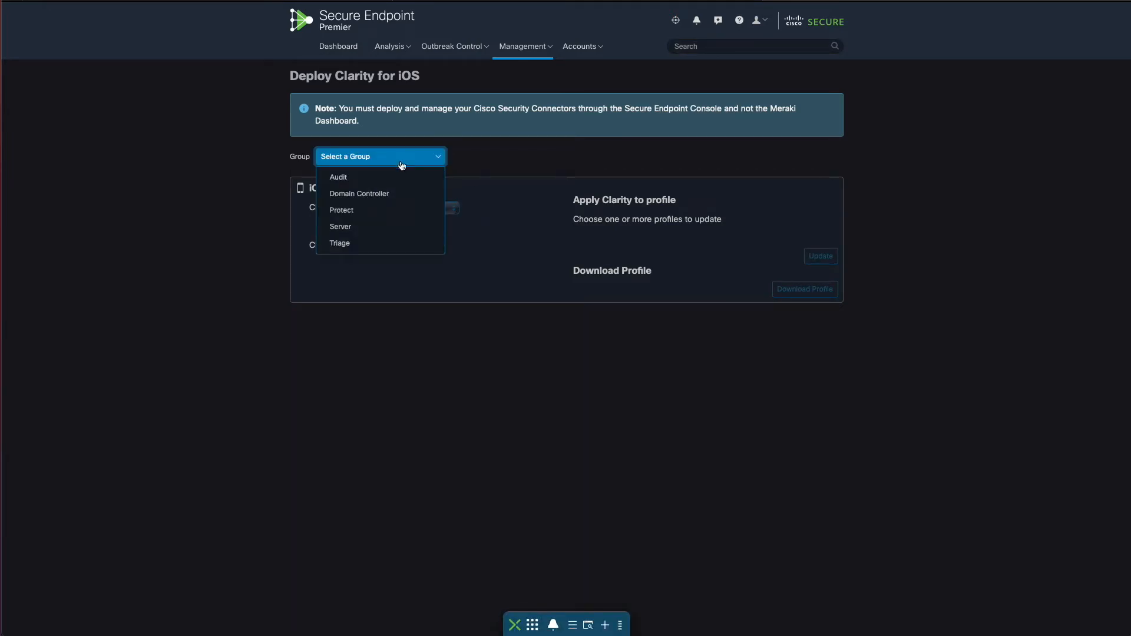
pyautogui.click(341, 210)
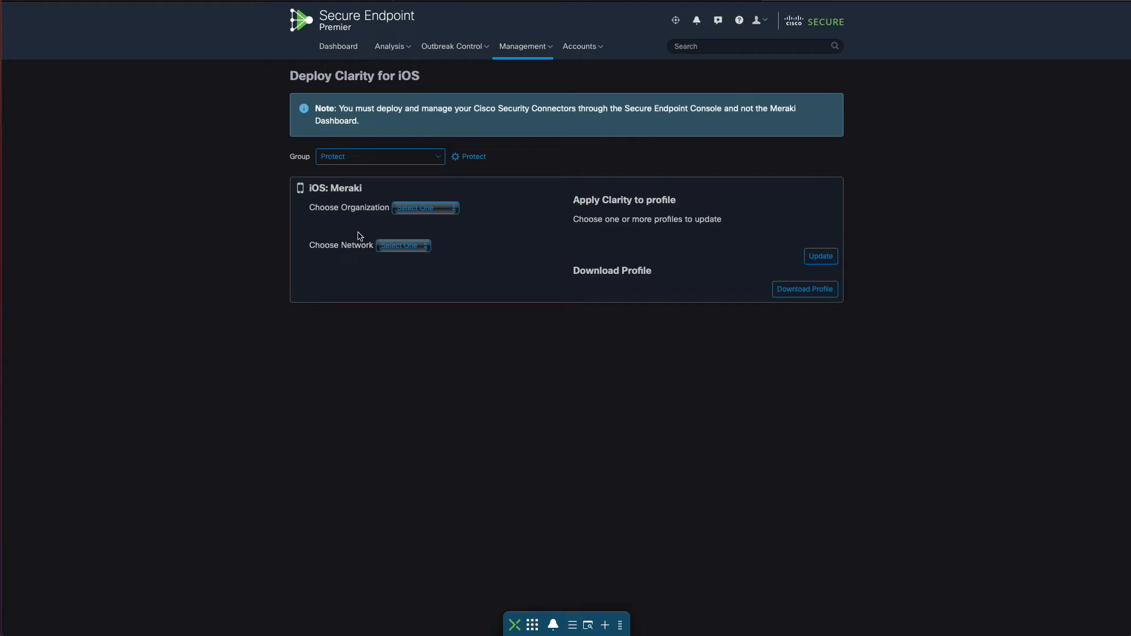
pyautogui.moveTo(416, 215)
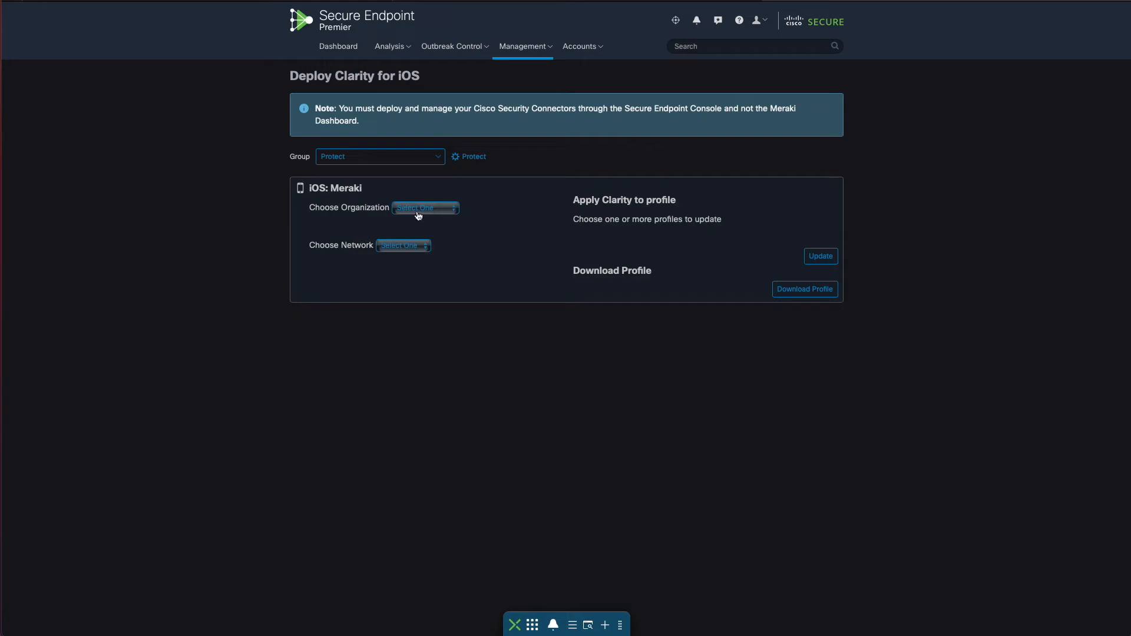
pyautogui.click(425, 208)
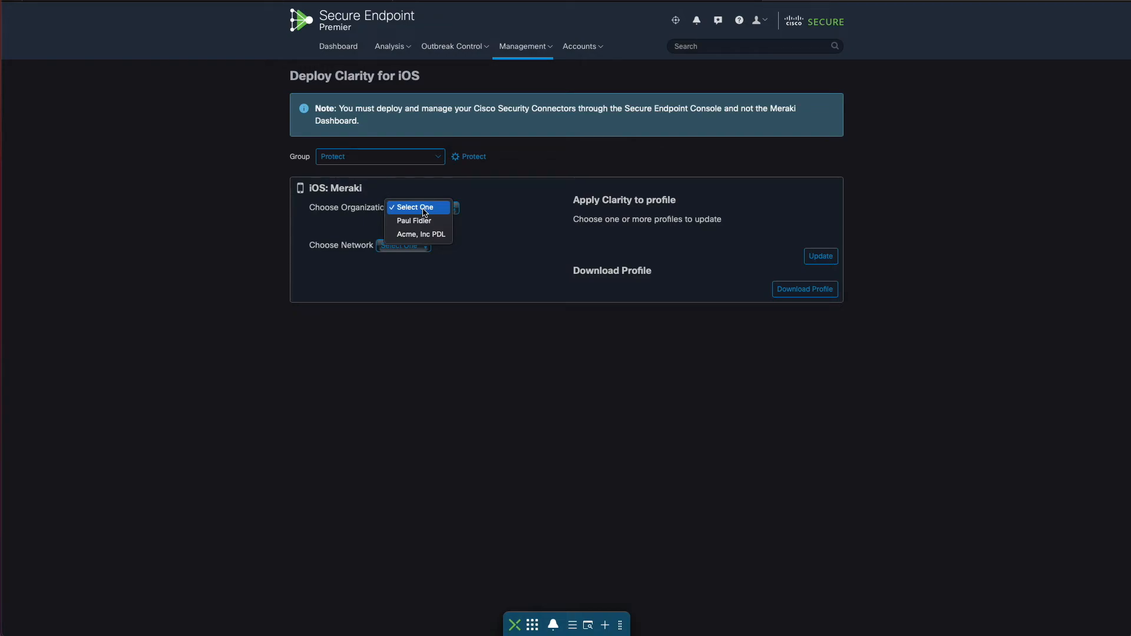
pyautogui.moveTo(414, 221)
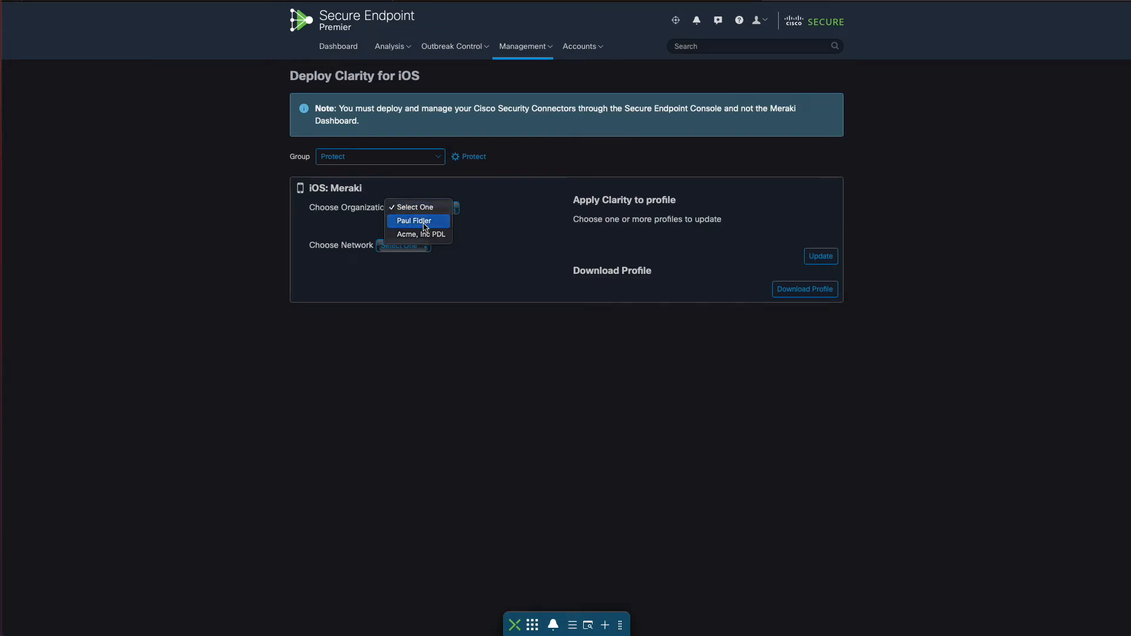
pyautogui.click(414, 221)
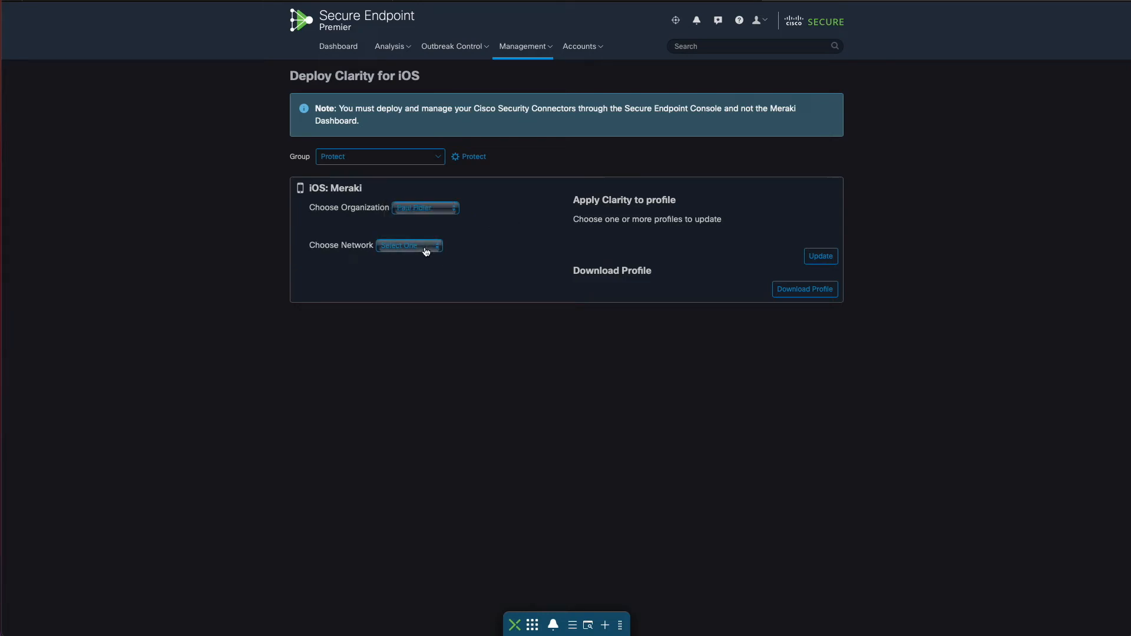
pyautogui.click(408, 245)
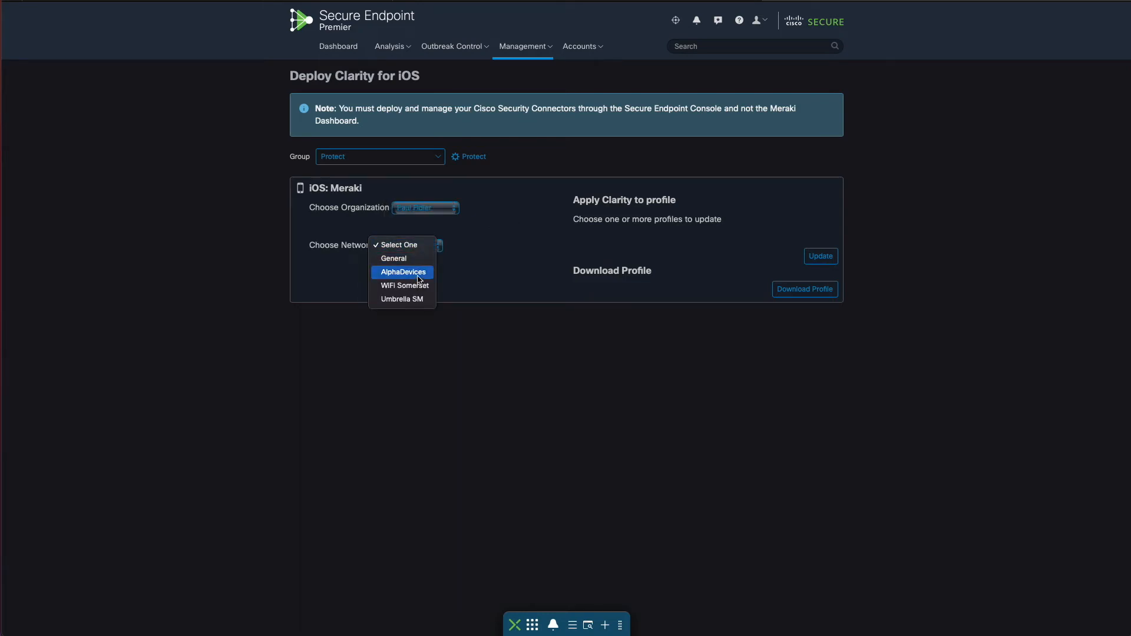
pyautogui.click(402, 272)
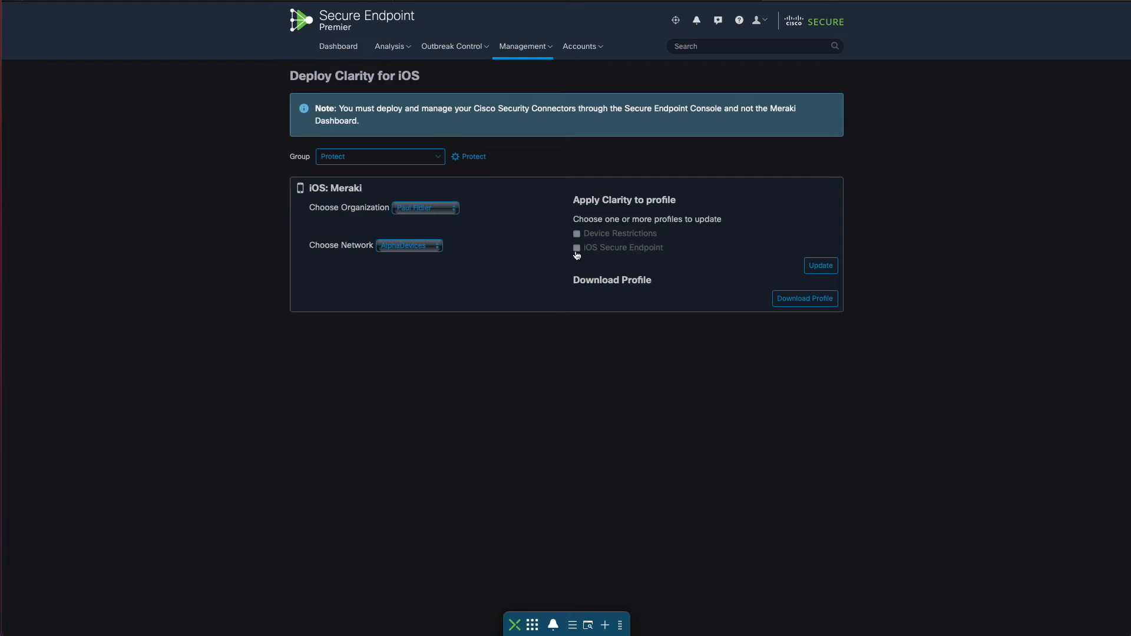
pyautogui.click(576, 247)
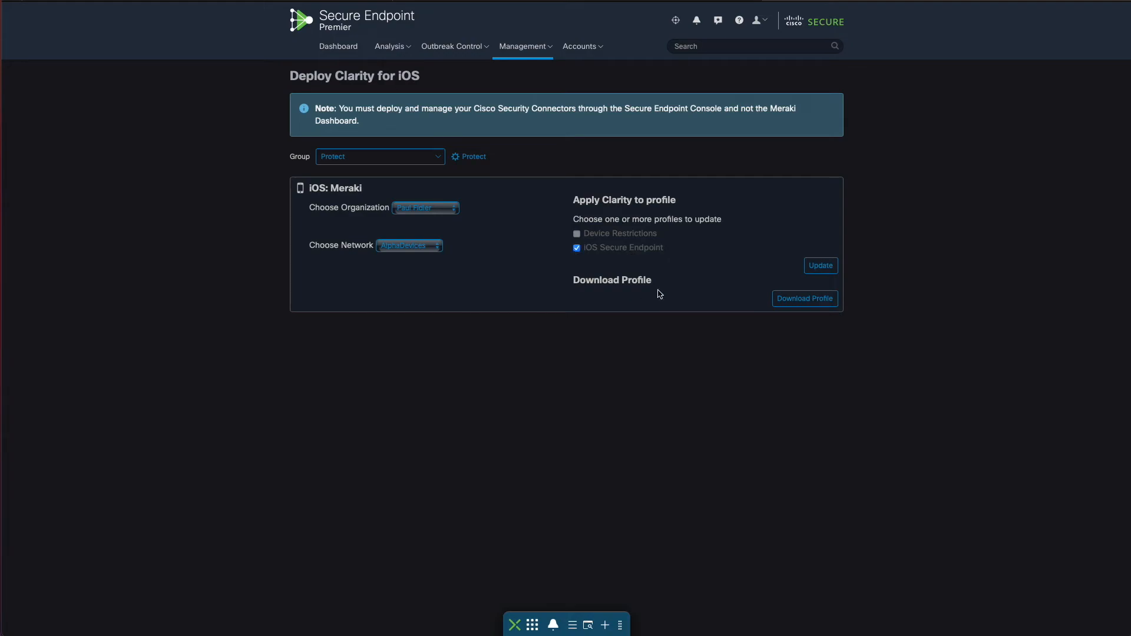
pyautogui.moveTo(752, 256)
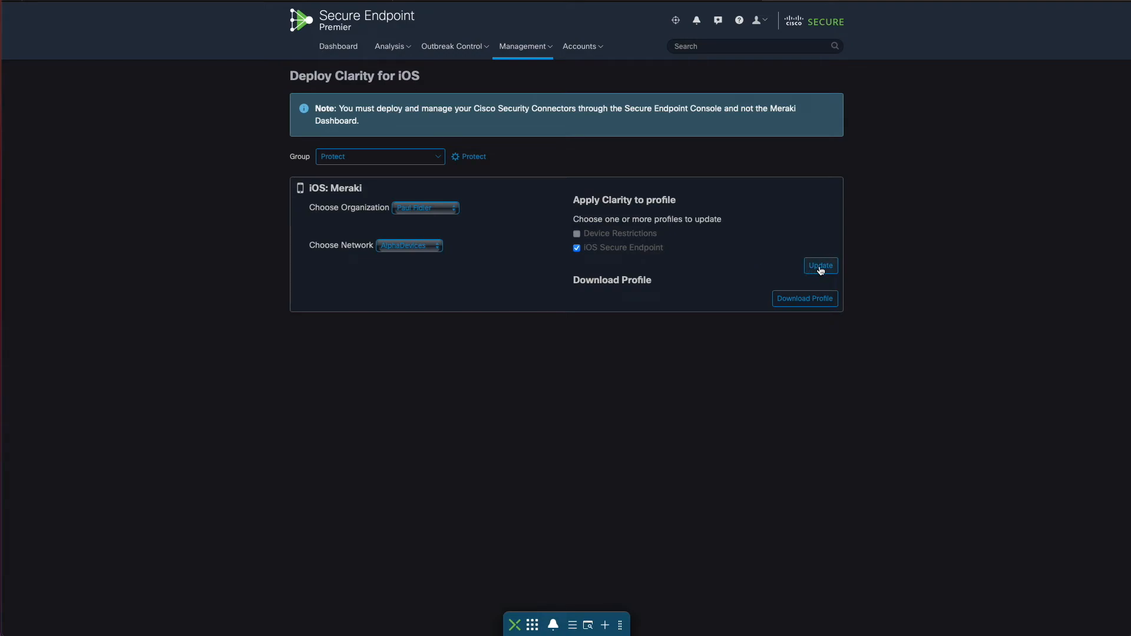
pyautogui.click(820, 265)
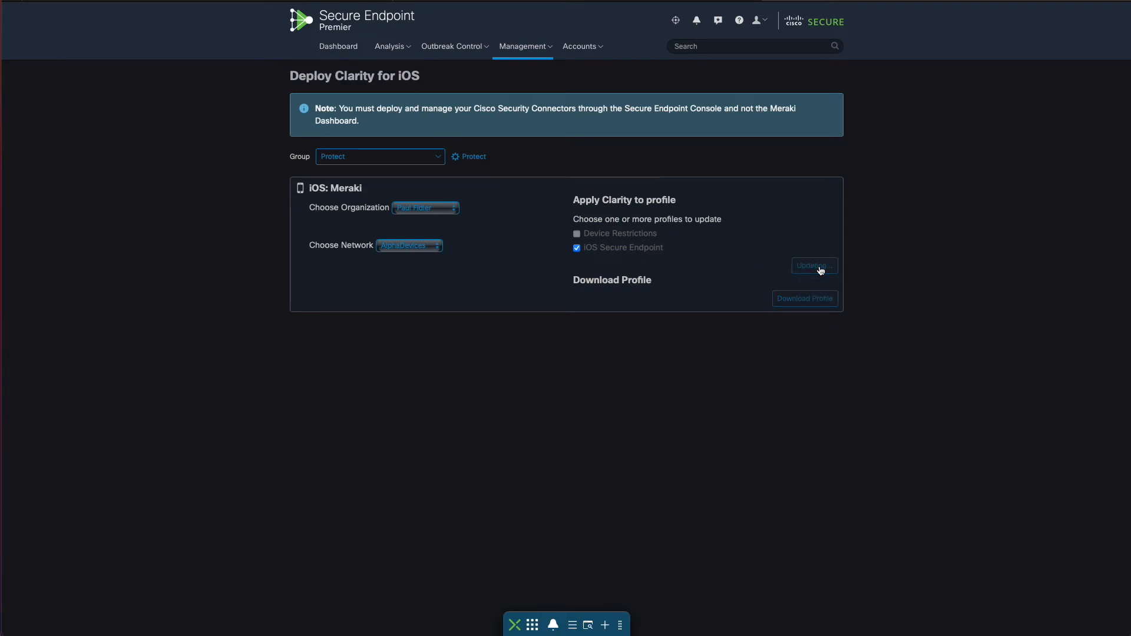
pyautogui.click(813, 266)
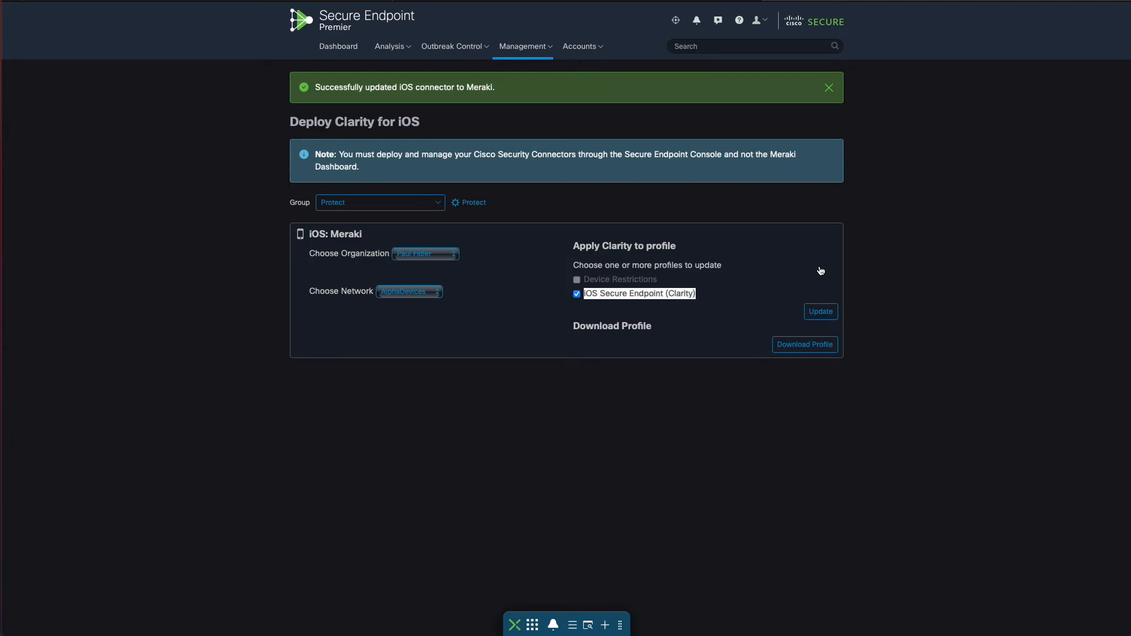
pyautogui.moveTo(210, 7)
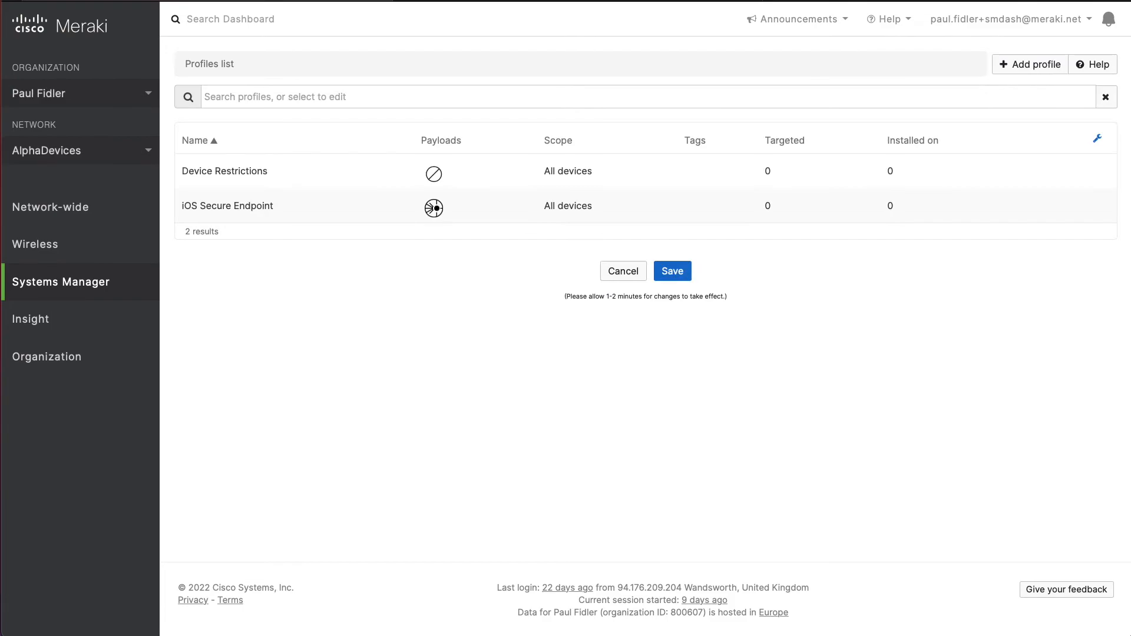
pyautogui.moveTo(434, 208)
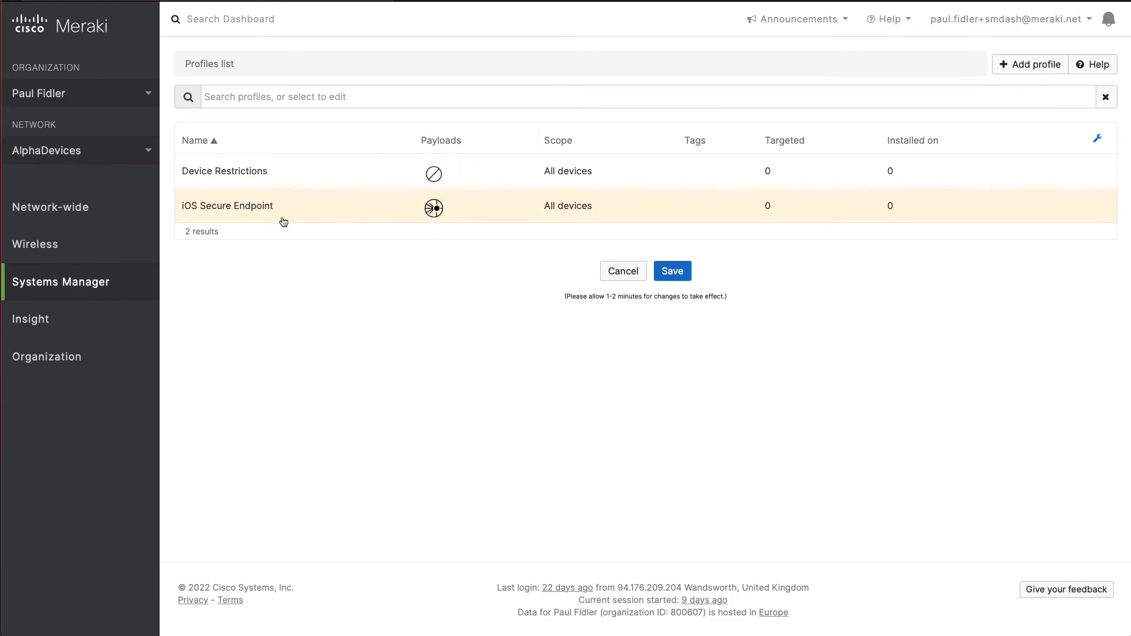
# - Review the Clarity Content Filter keys and values in the iOS Secure Endpoint profile
pyautogui.click(227, 206)
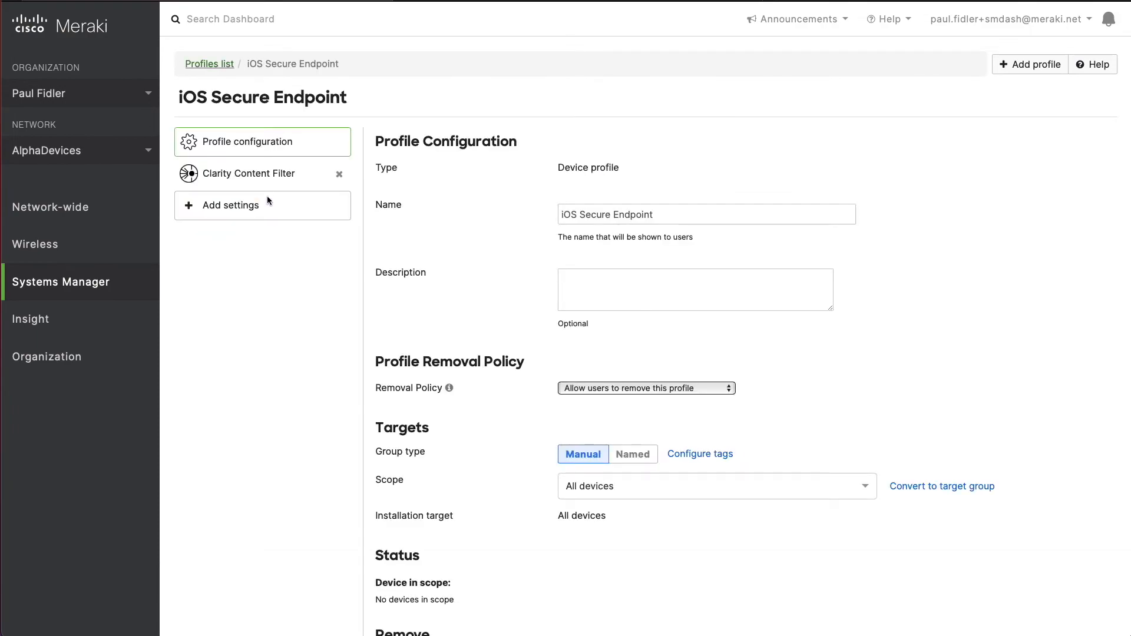
pyautogui.click(252, 174)
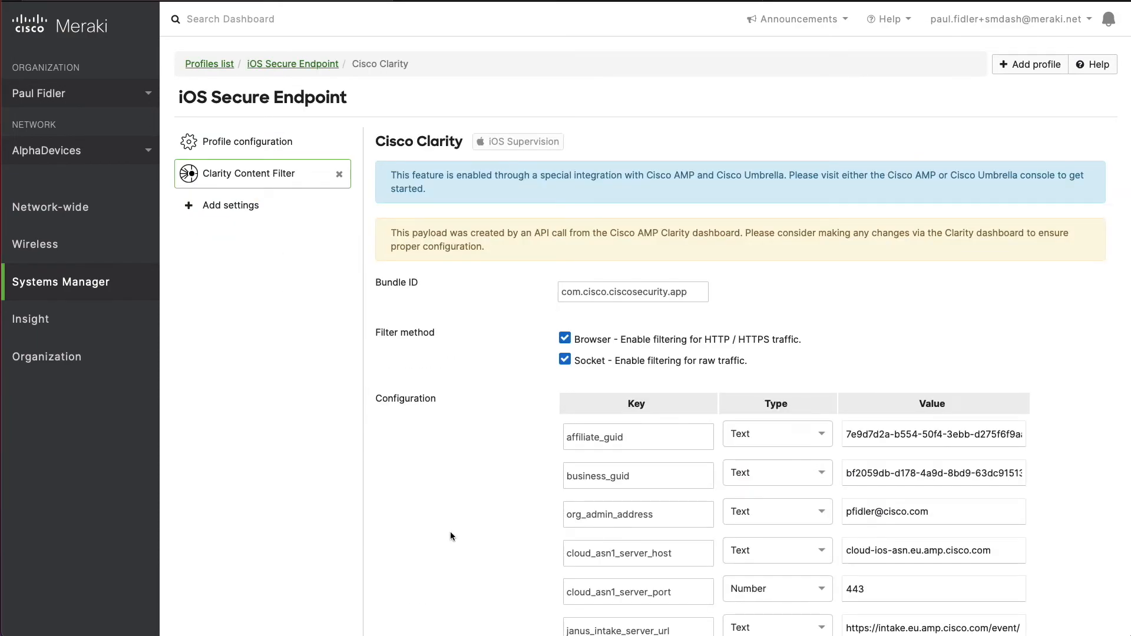
pyautogui.scroll(-3)
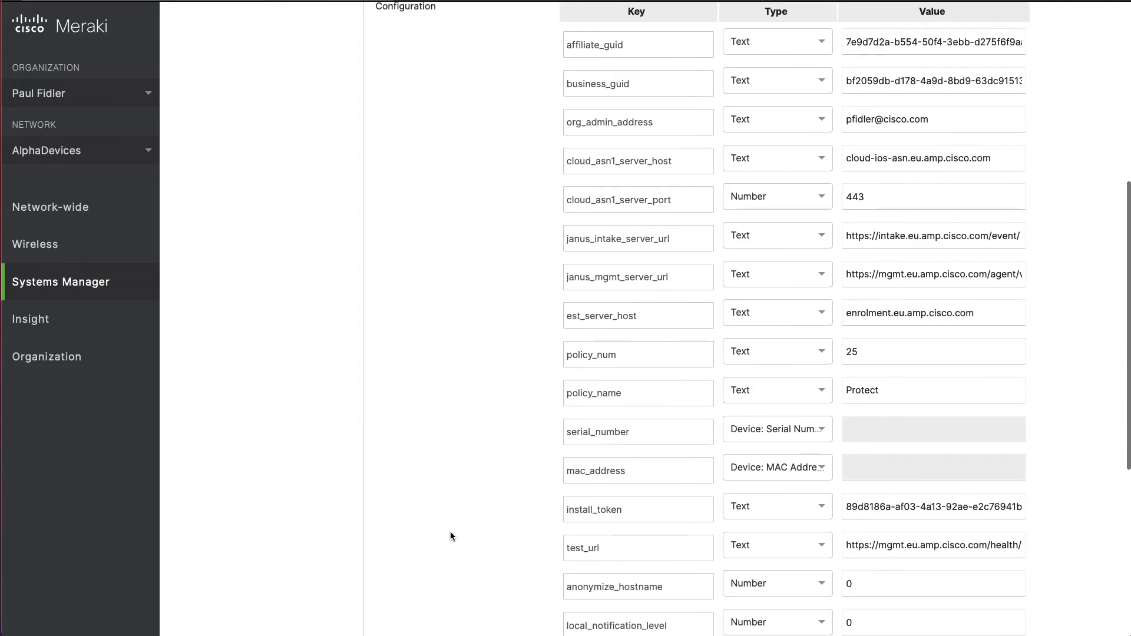
pyautogui.scroll(-3)
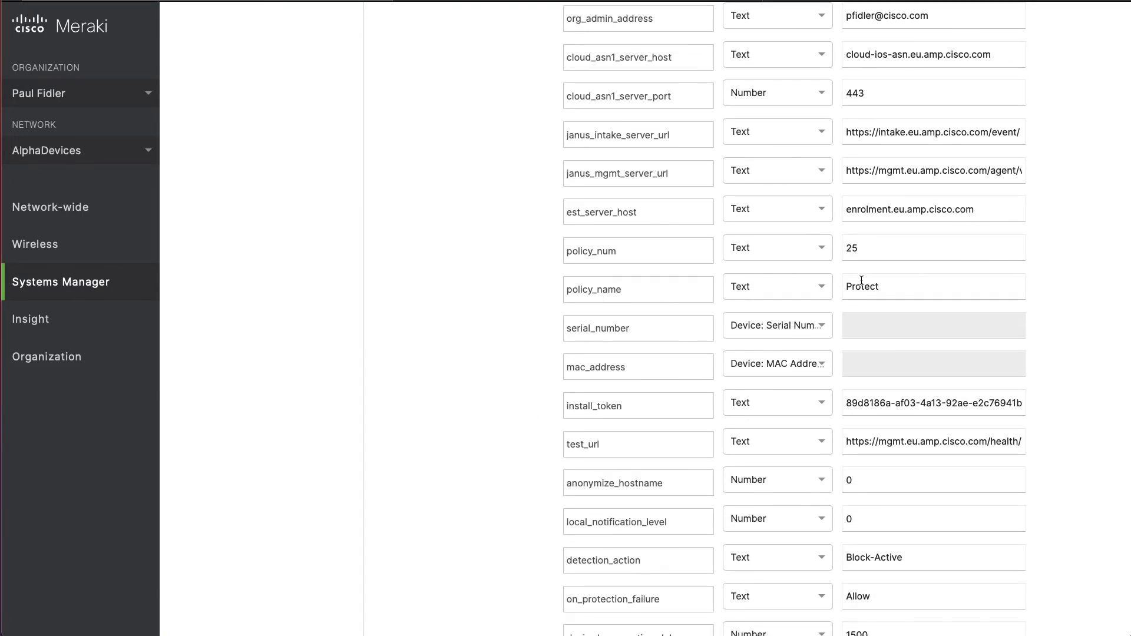
pyautogui.moveTo(496, 439)
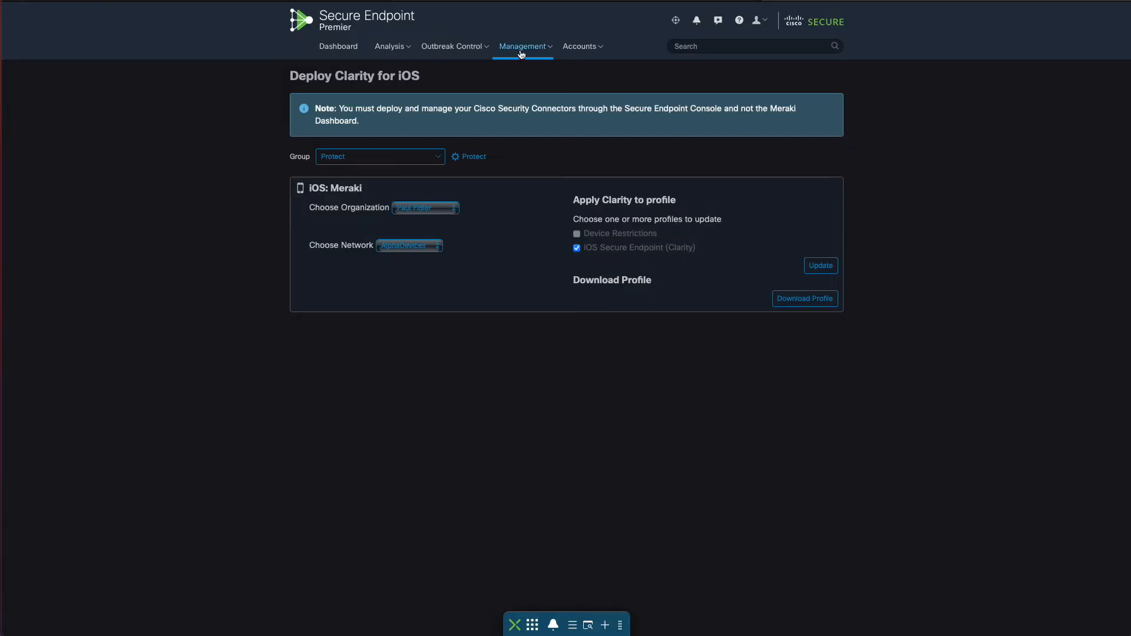
# - View the Protect group's connector downloads and download the Mac connector installer
pyautogui.click(523, 45)
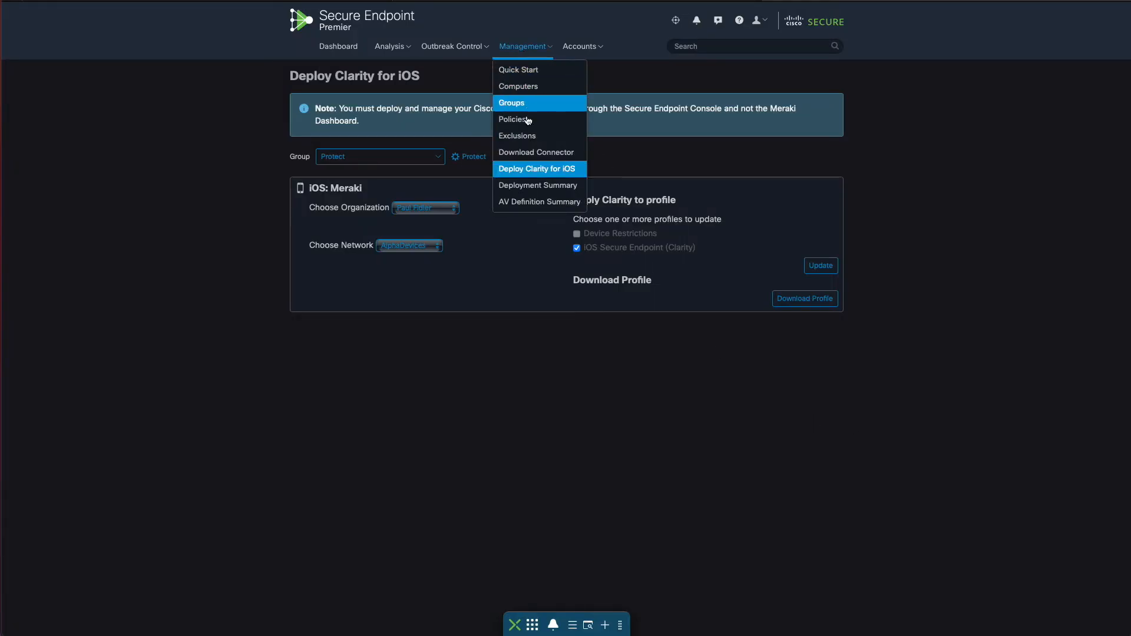
pyautogui.click(536, 152)
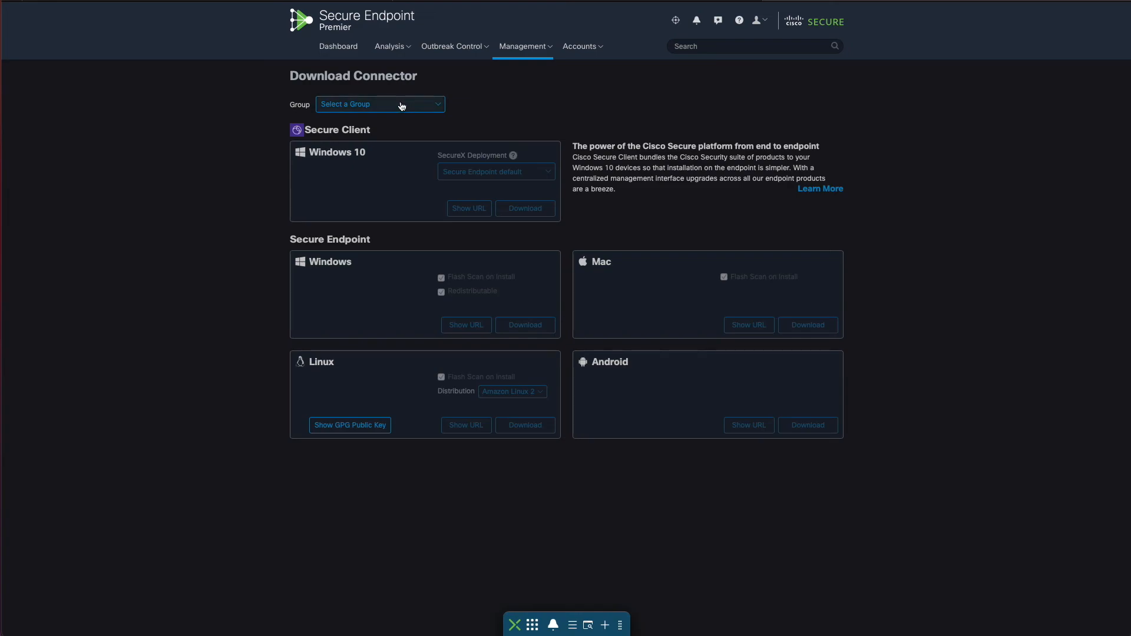
pyautogui.click(379, 104)
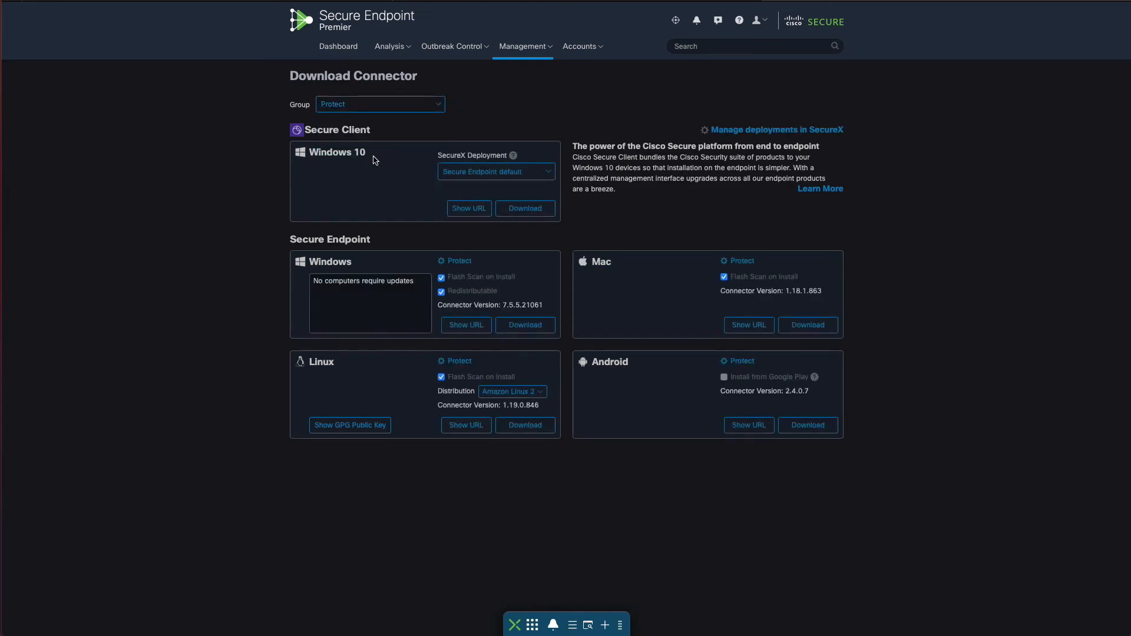
pyautogui.moveTo(946, 240)
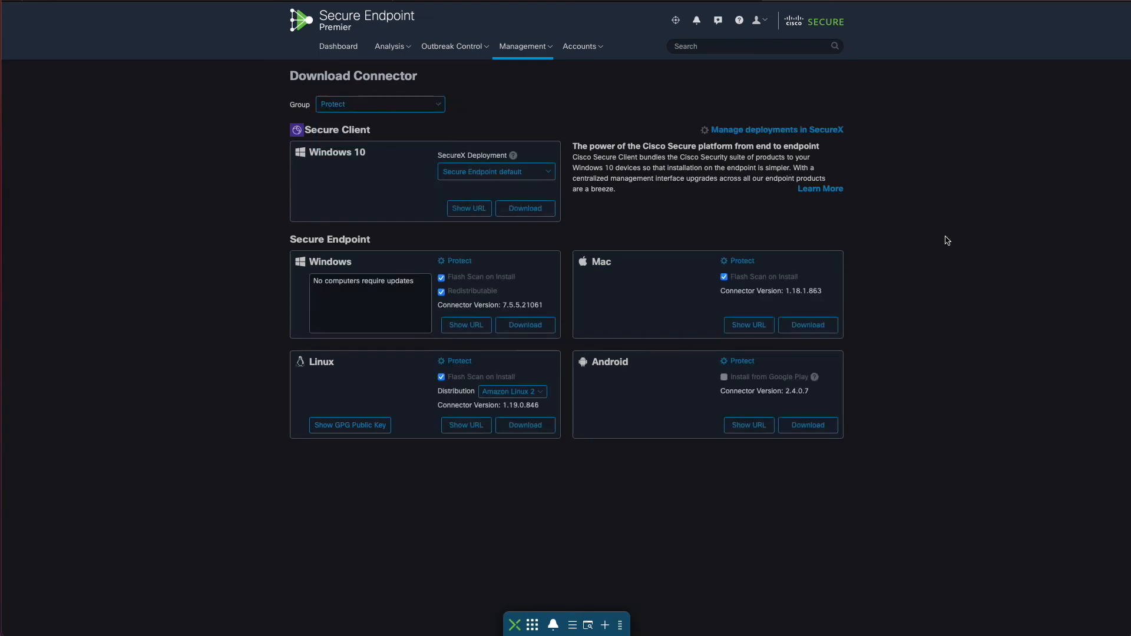
pyautogui.moveTo(807, 325)
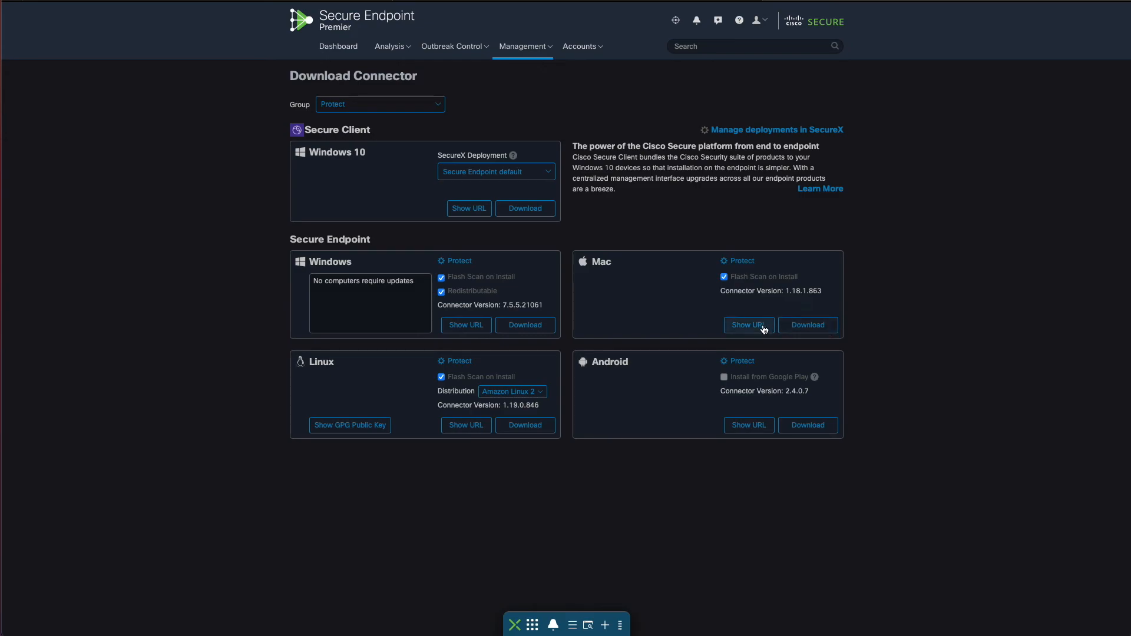
pyautogui.click(748, 324)
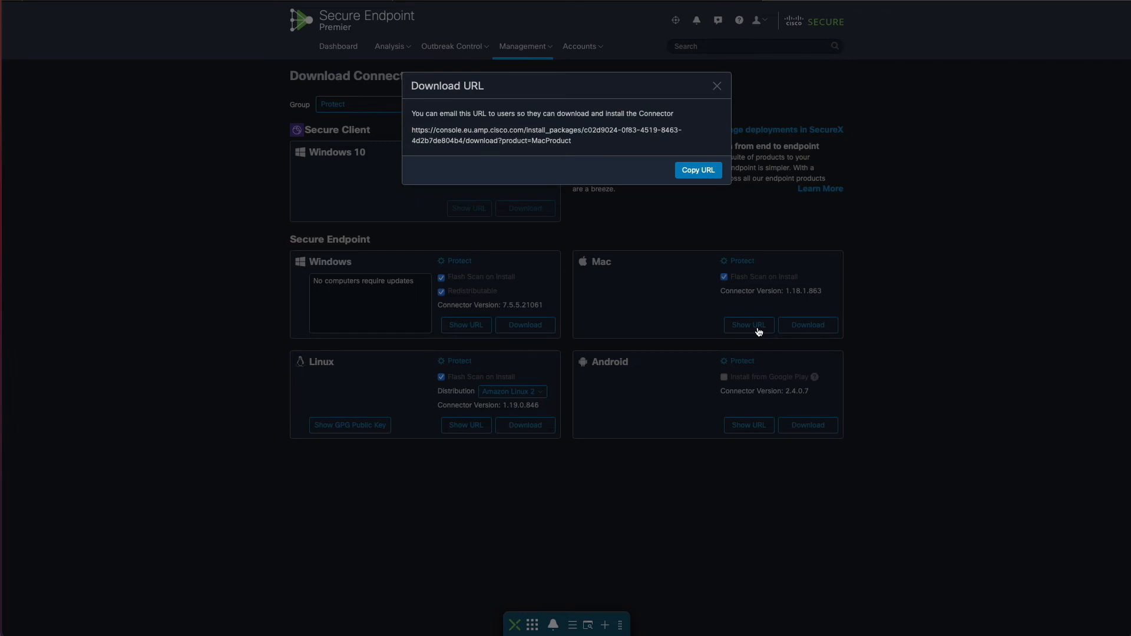
pyautogui.click(715, 86)
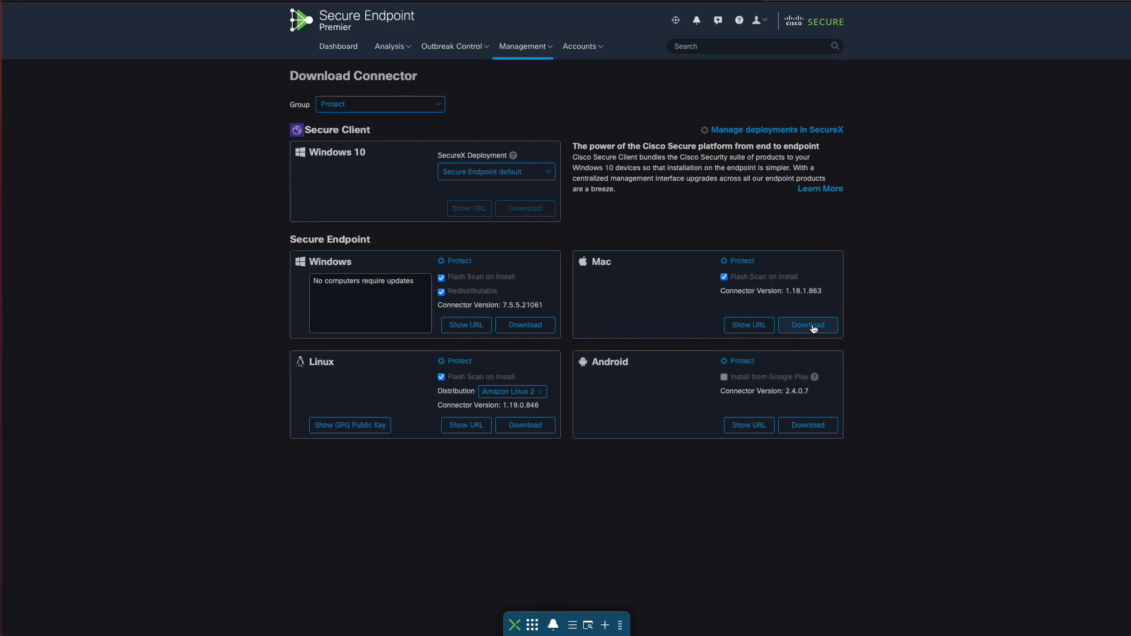
pyautogui.click(807, 324)
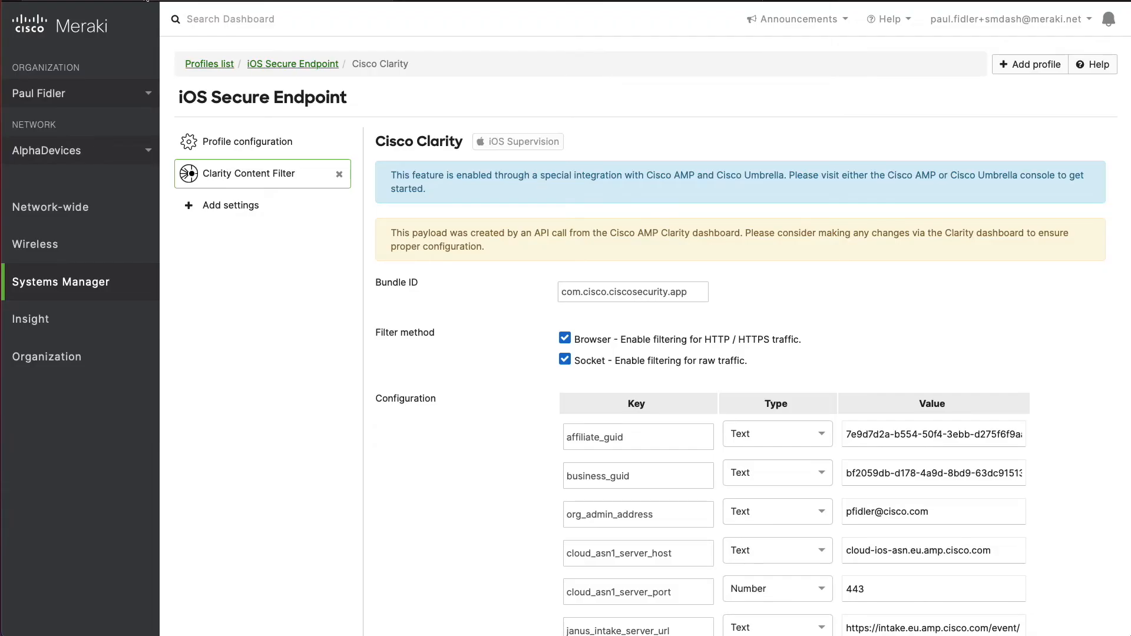
pyautogui.moveTo(61, 282)
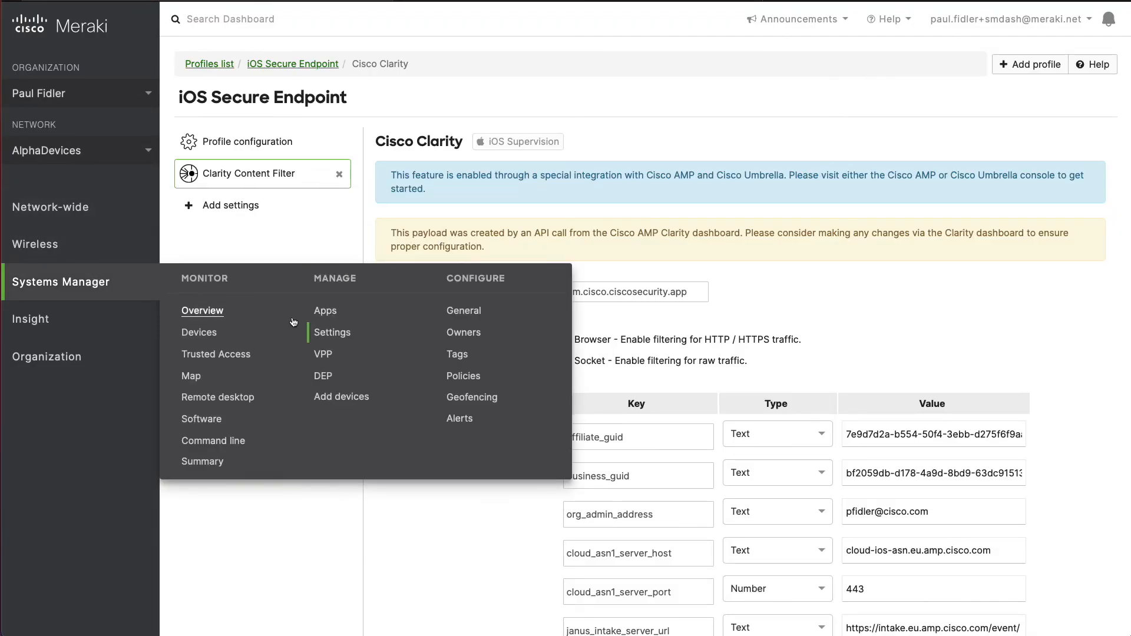
# - From the Apps list, start adding a custom app for the macOS platform
pyautogui.click(325, 310)
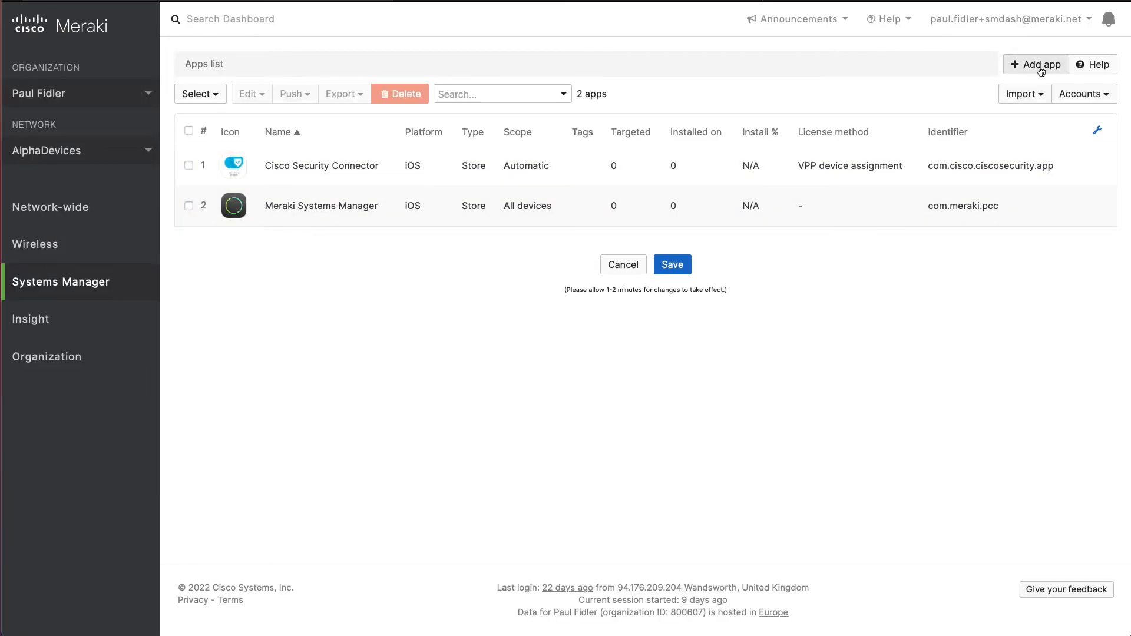
pyautogui.click(1035, 65)
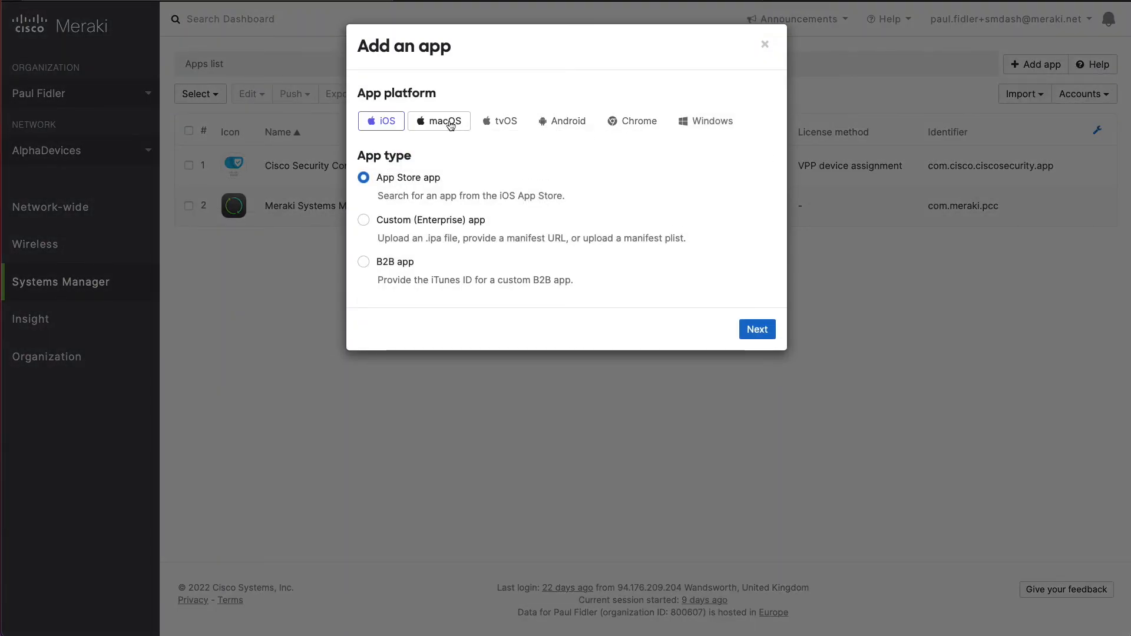
pyautogui.click(440, 121)
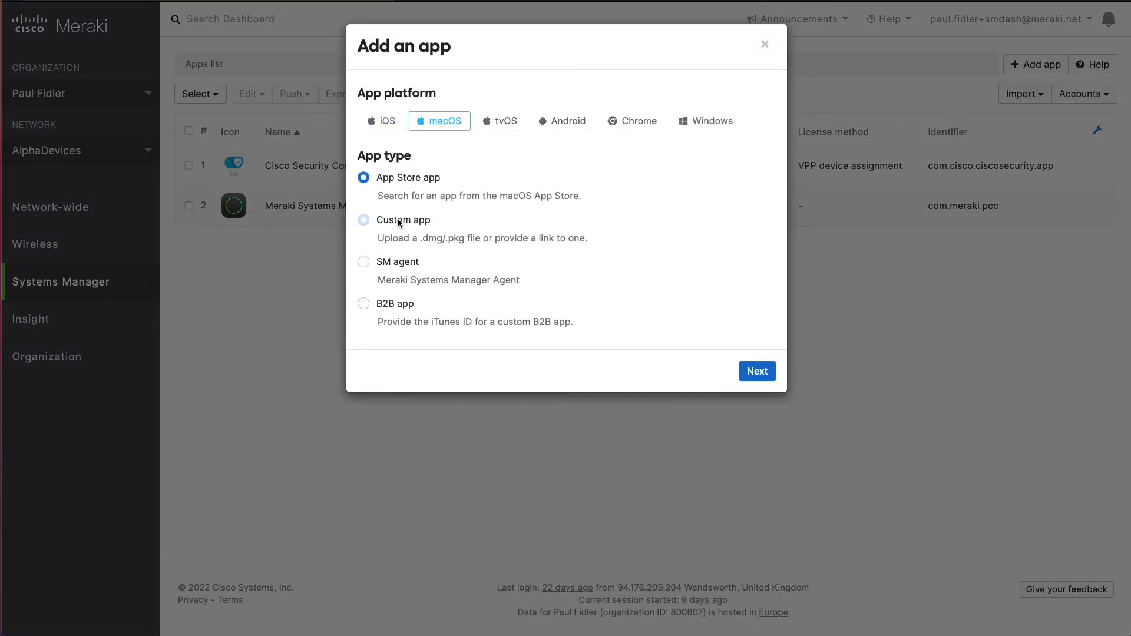
pyautogui.click(756, 371)
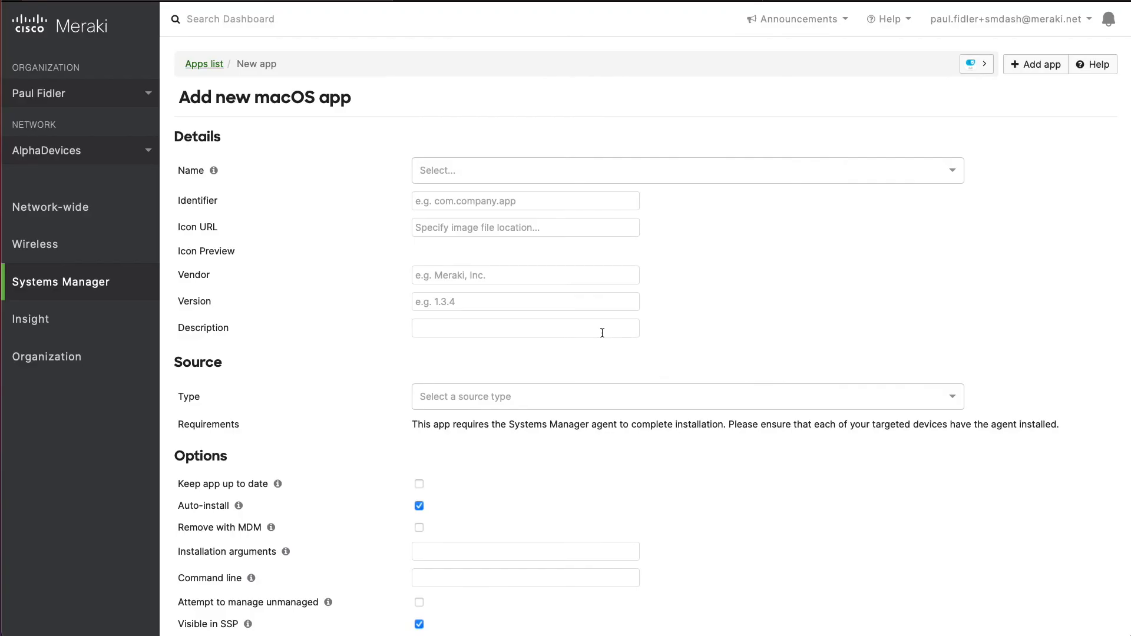
# - Name the new macOS app 'Cisco security Connector'
pyautogui.click(685, 171)
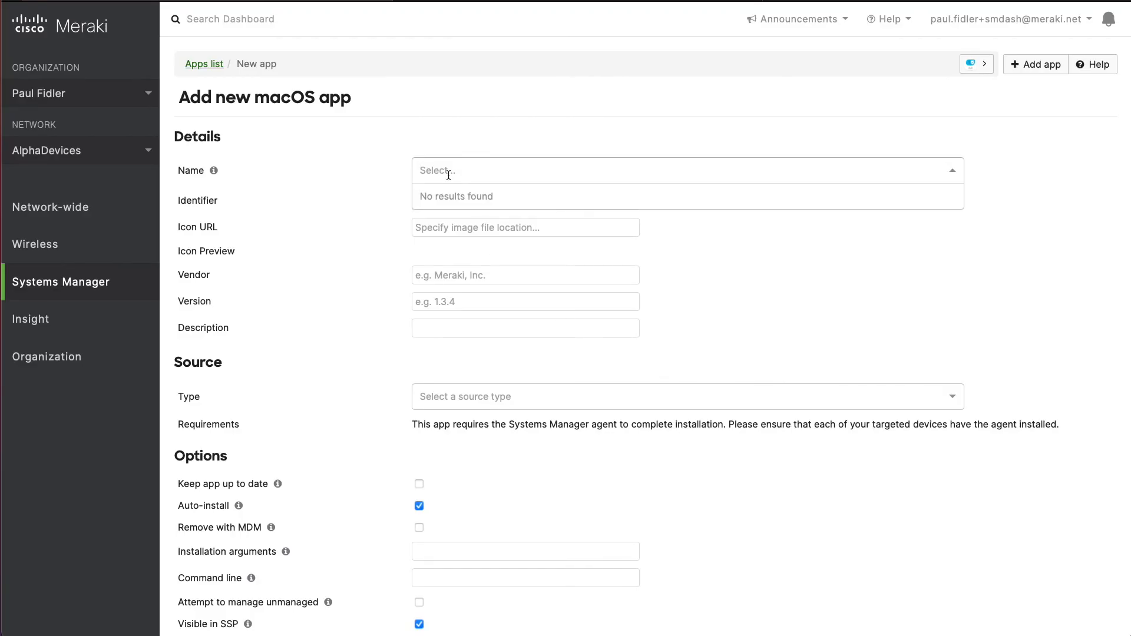
pyautogui.write('Cisco security Connec')
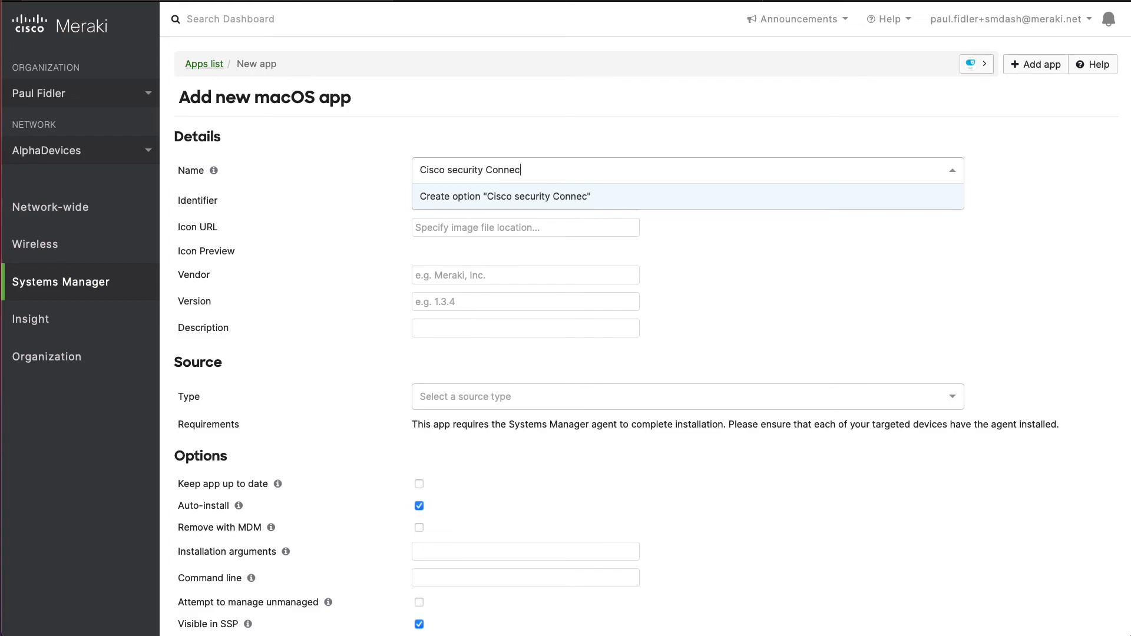
pyautogui.click(505, 196)
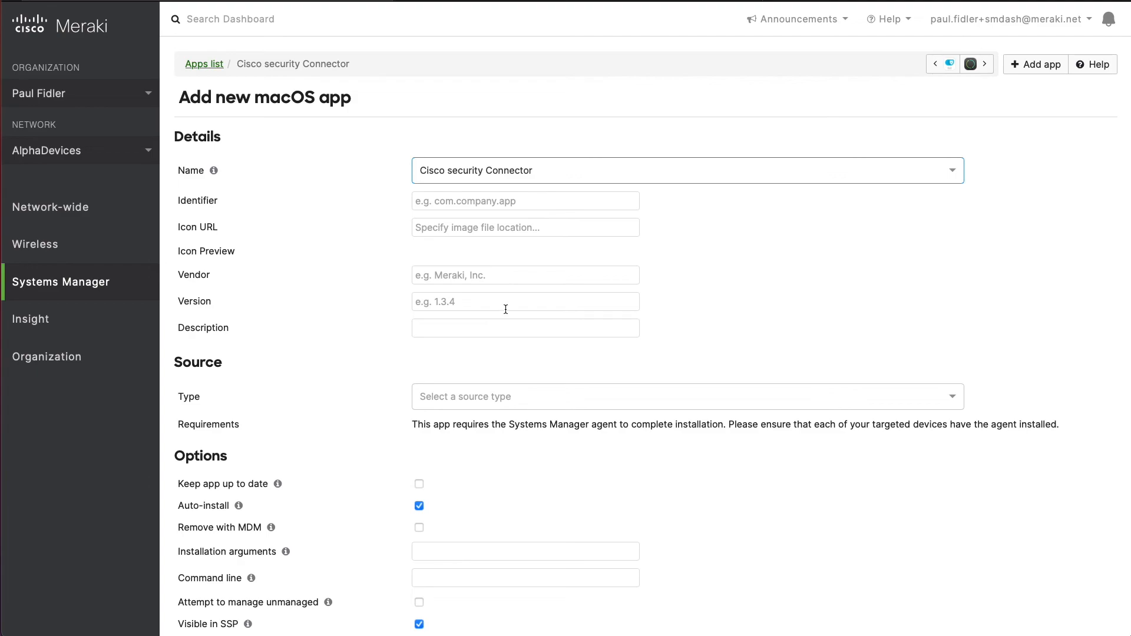
# - Host the app file amp_Protect.dmg in the Meraki cloud and save the app
pyautogui.click(685, 396)
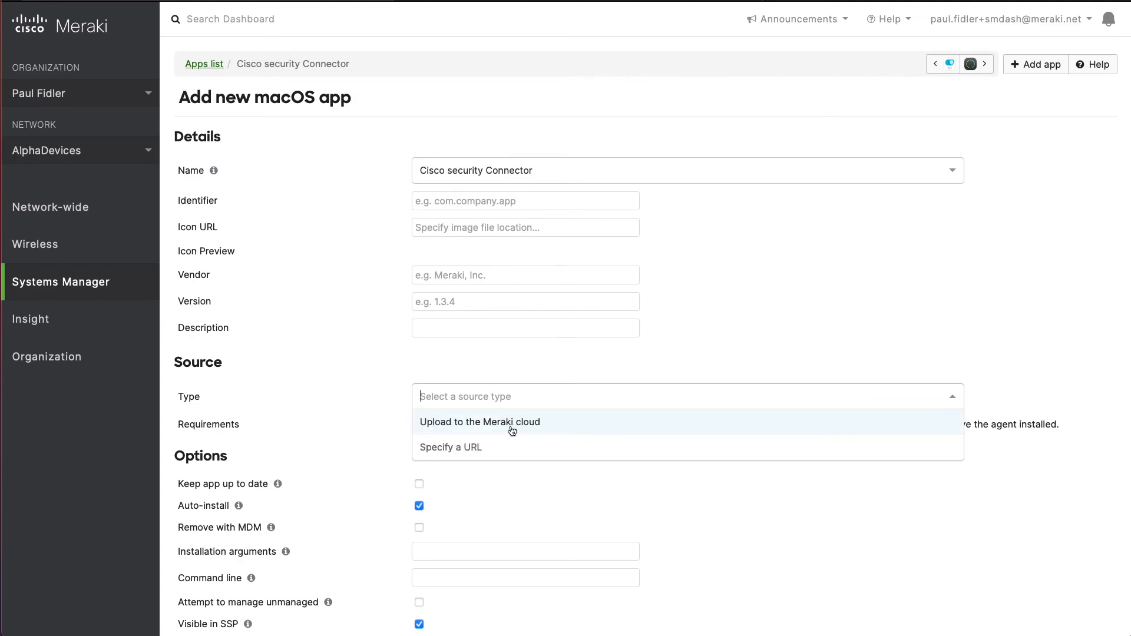
pyautogui.click(479, 421)
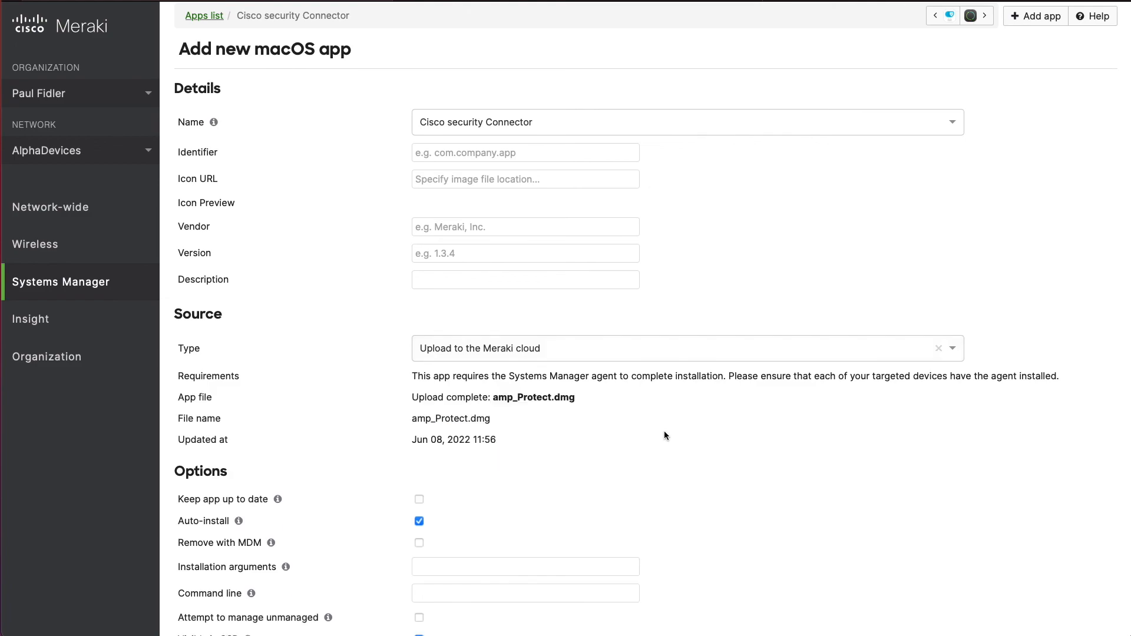
pyautogui.scroll(-3)
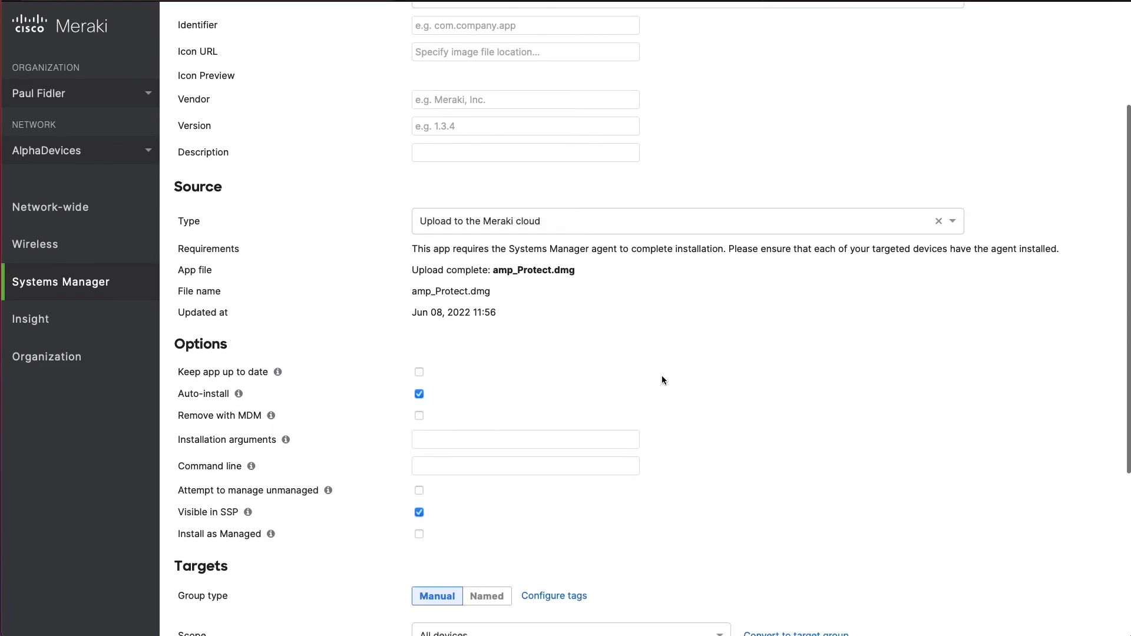
pyautogui.scroll(-3)
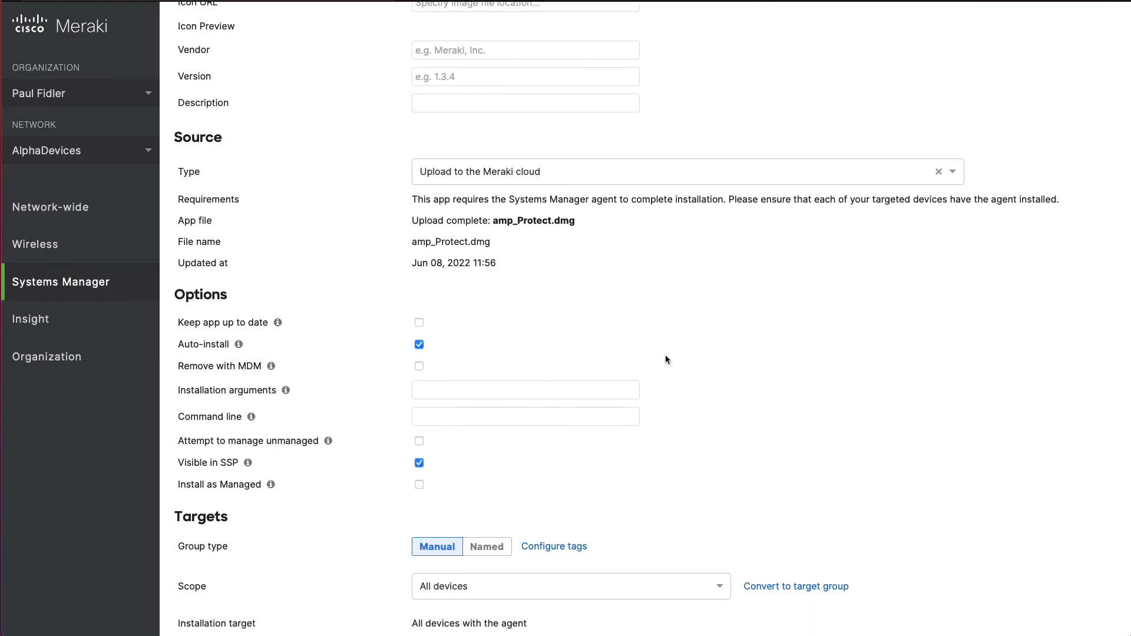
pyautogui.scroll(-3)
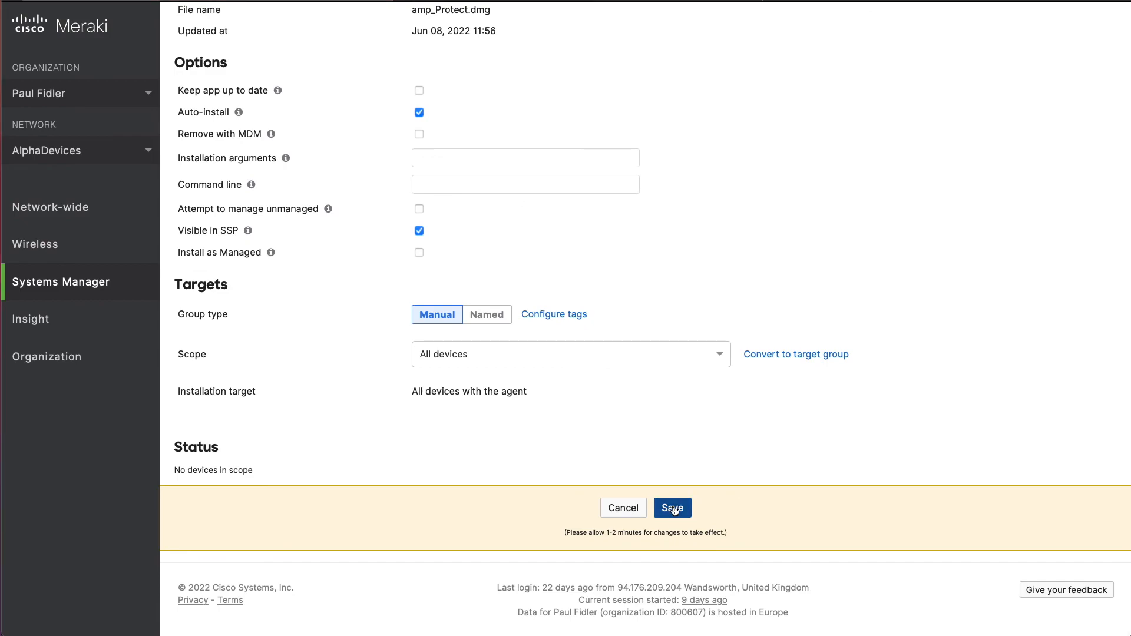
pyautogui.scroll(-3)
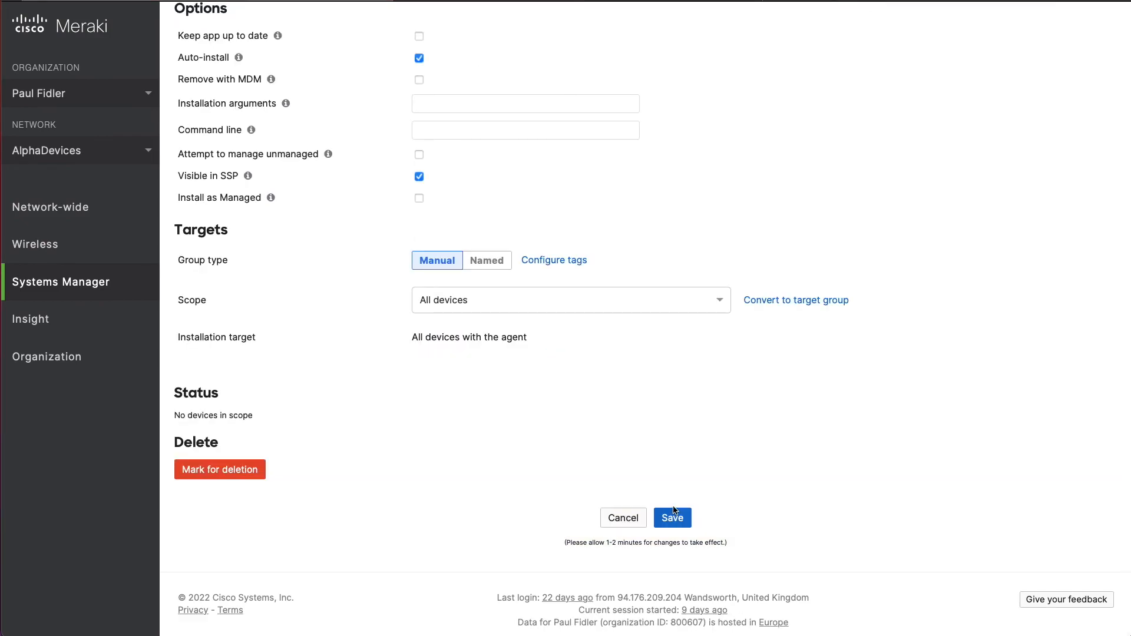
pyautogui.click(671, 517)
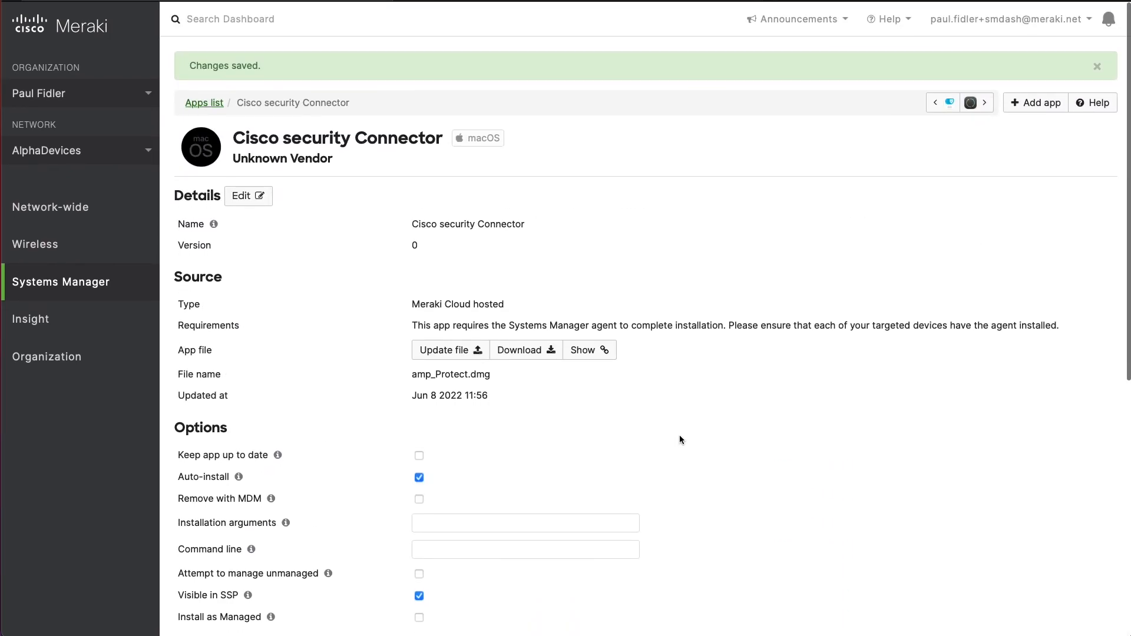